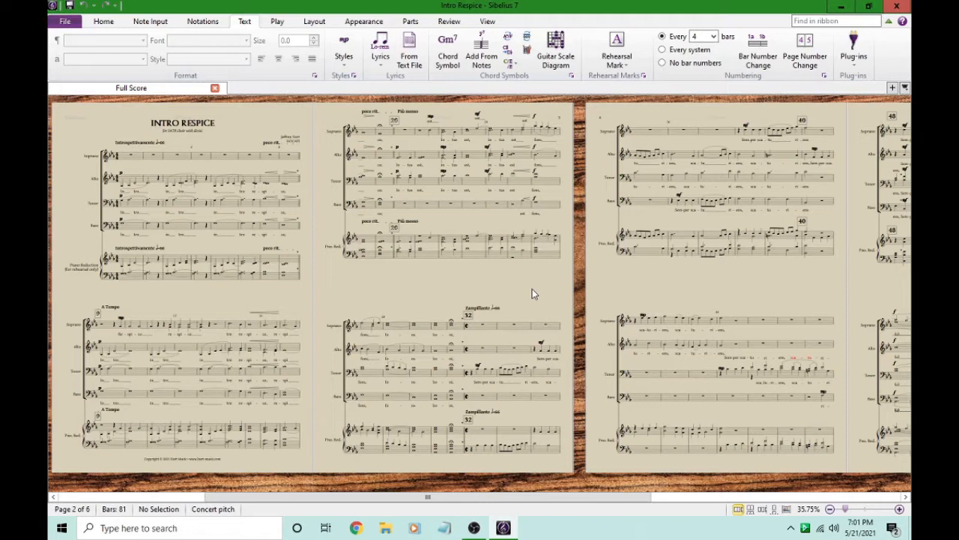
mouse_move(270, 308)
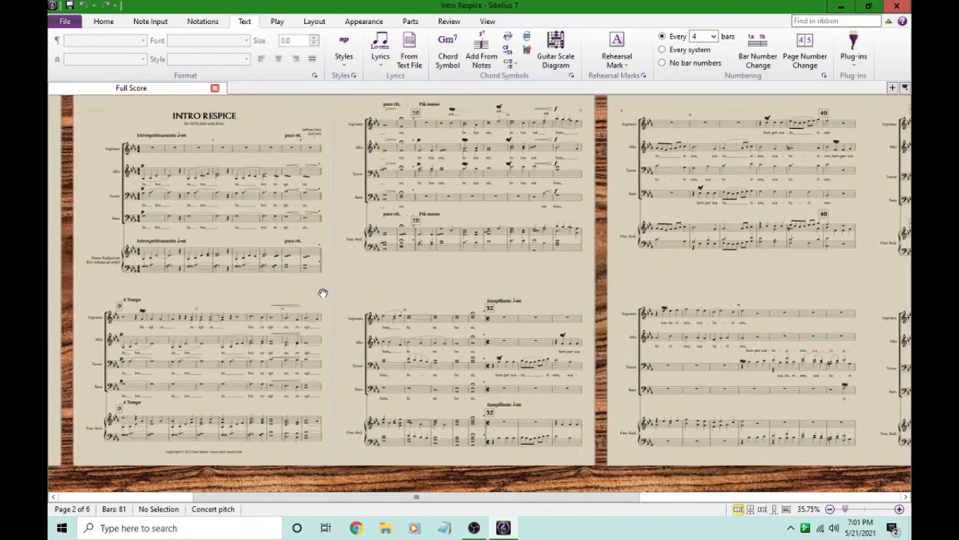
Zoom in on the score until the copyright line at the page bottom is readable.
click(899, 510)
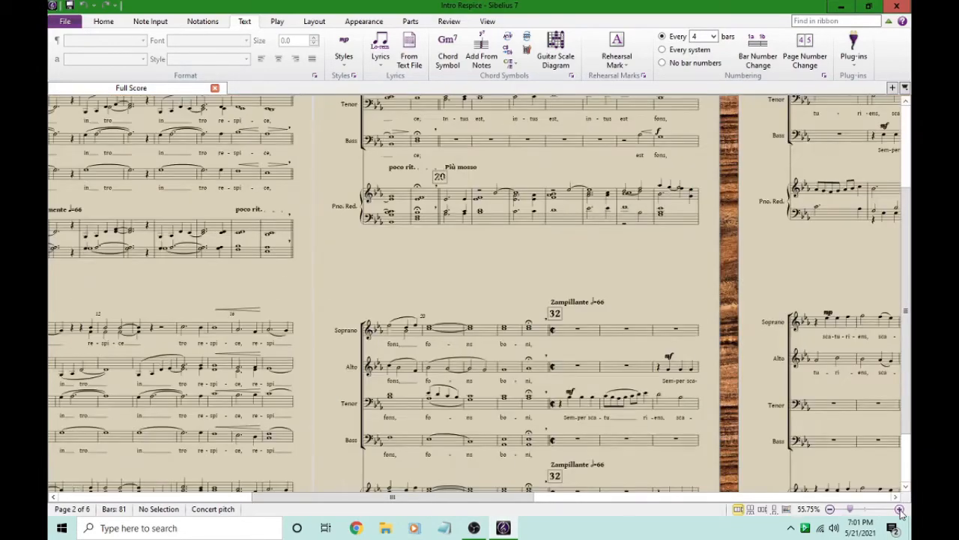
click(899, 510)
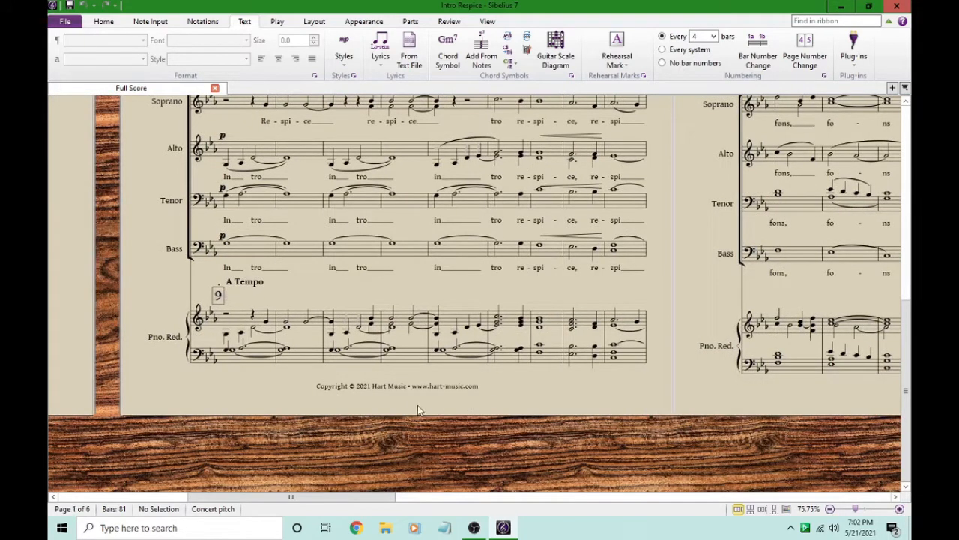
Select and delete the old copyright line, then browse the text styles gallery.
click(397, 385)
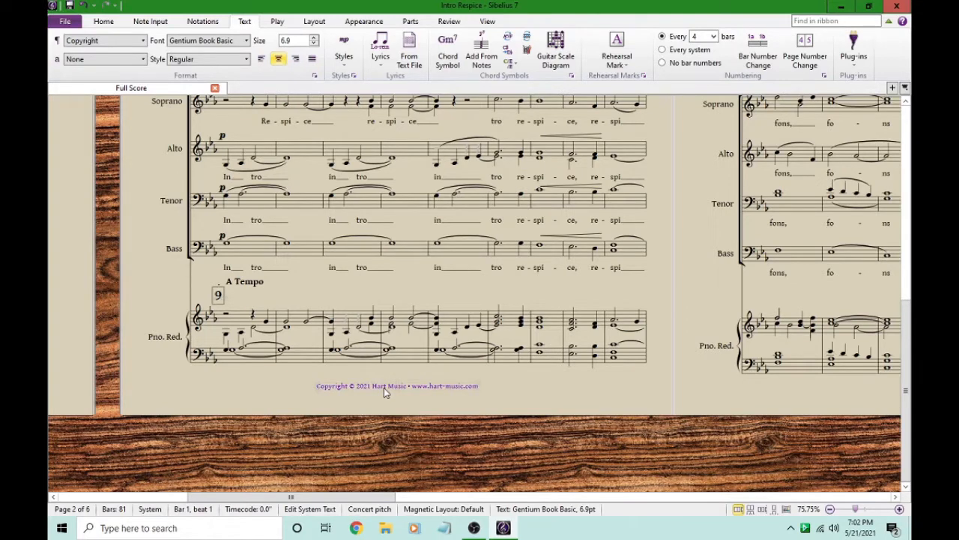
click(384, 392)
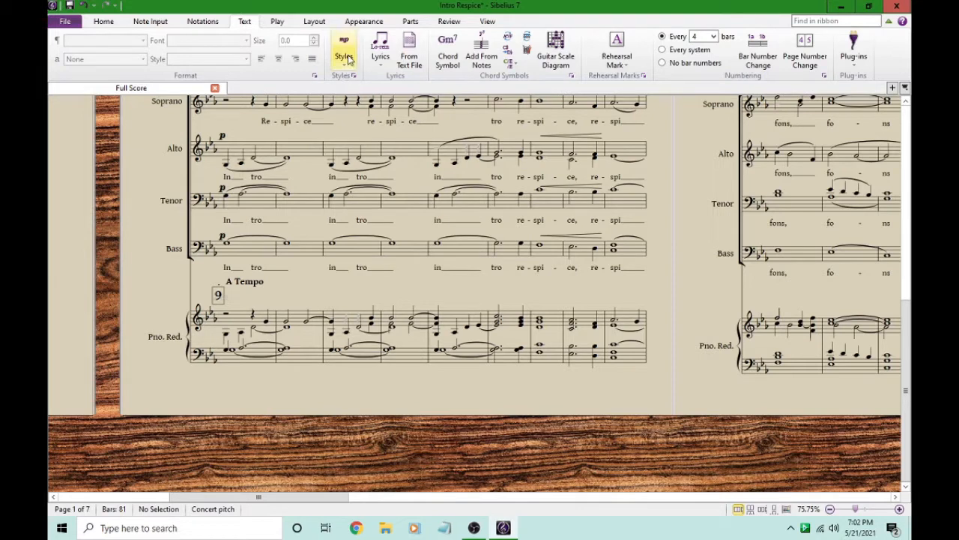
click(343, 54)
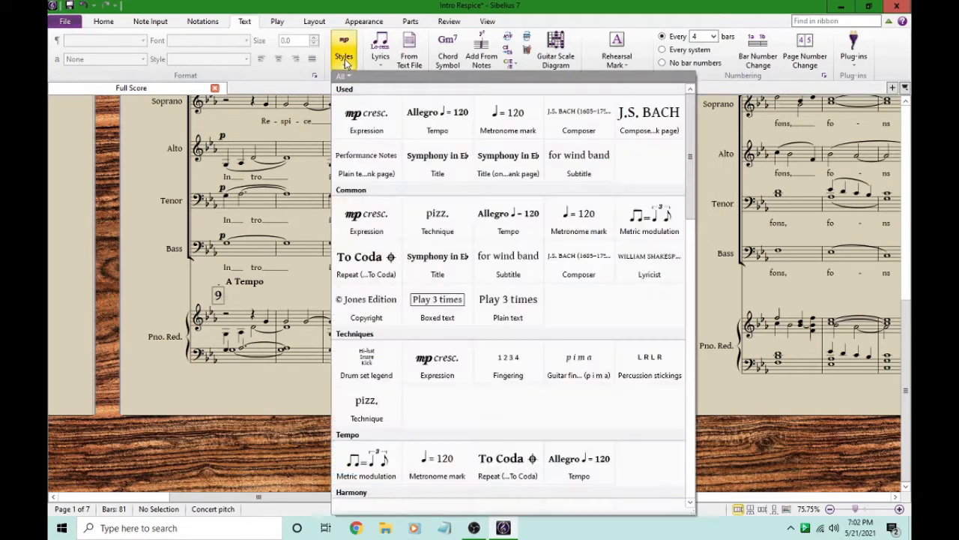
scroll(down, 3)
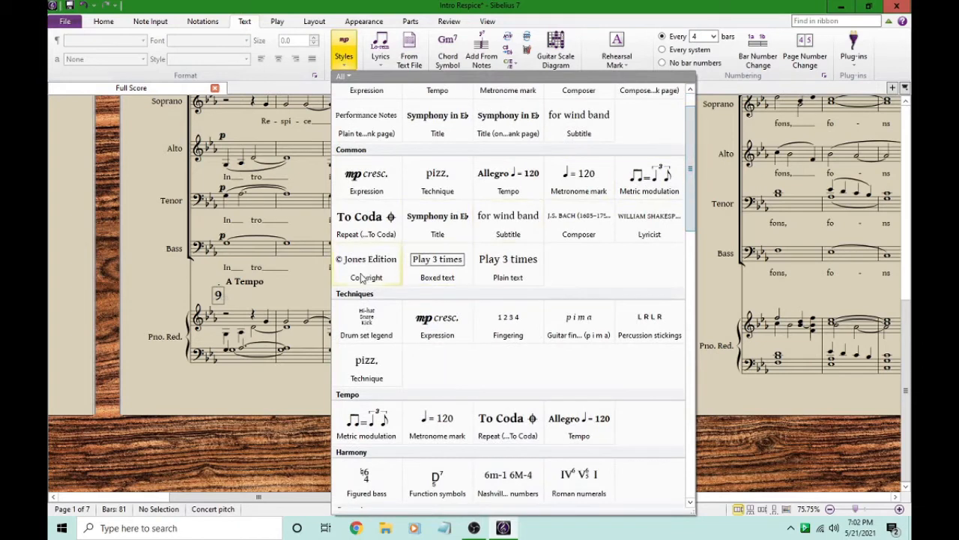
mouse_move(366, 267)
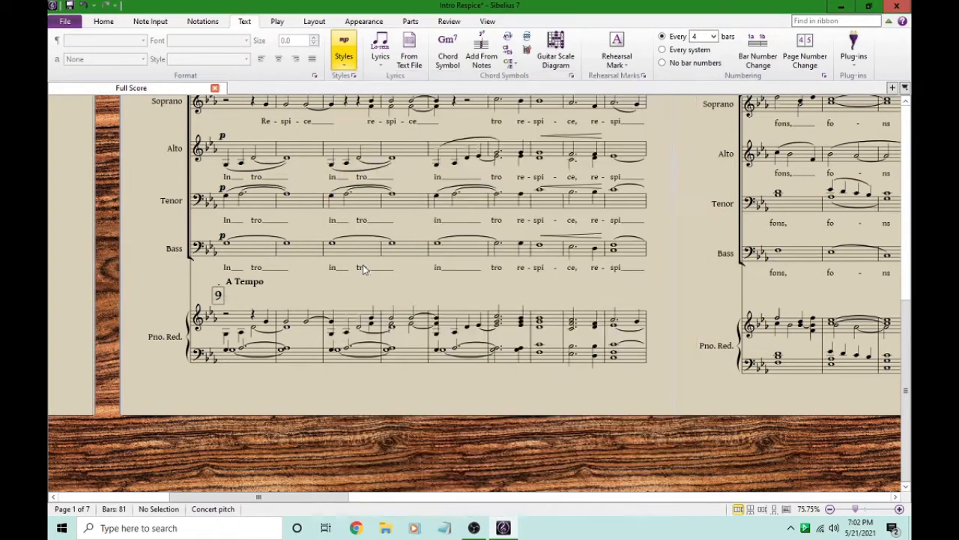
click(382, 384)
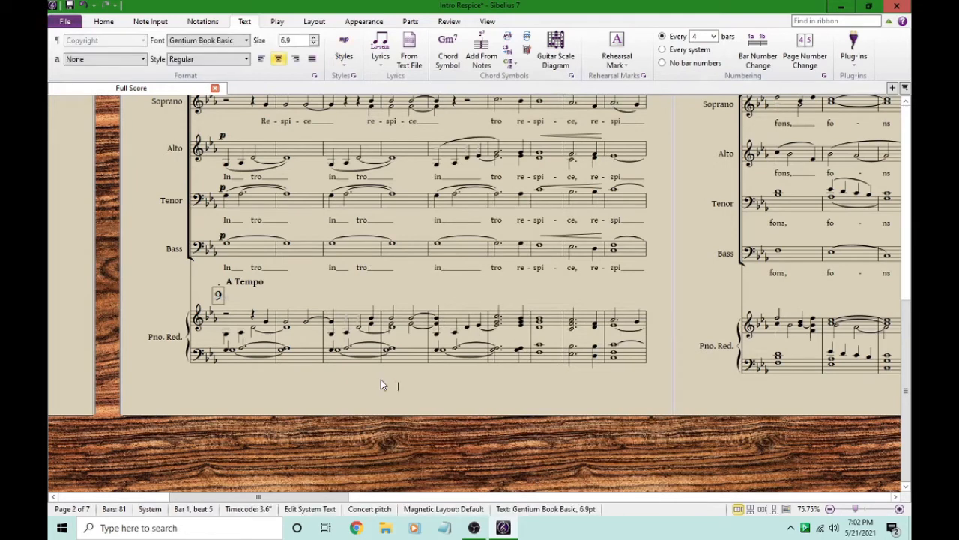
mouse_move(306, 387)
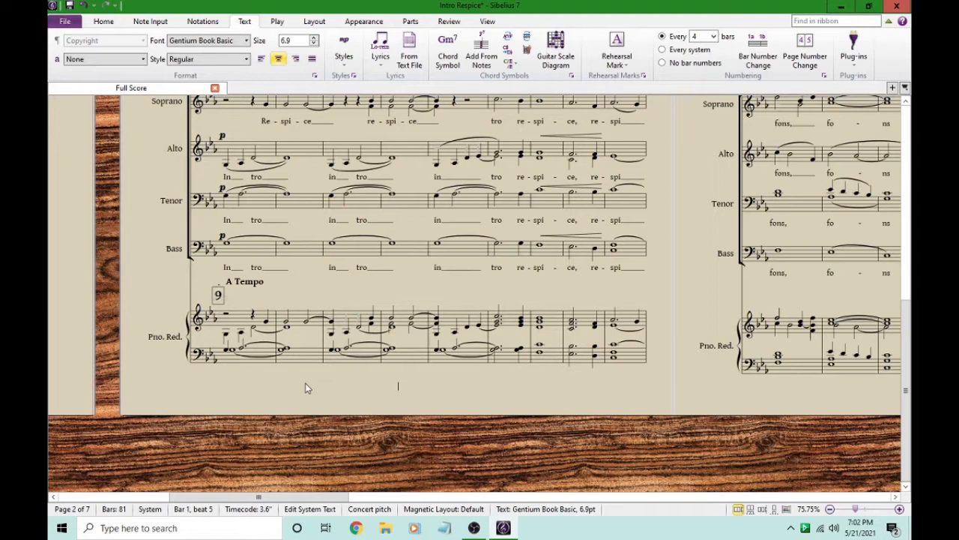
text(e)
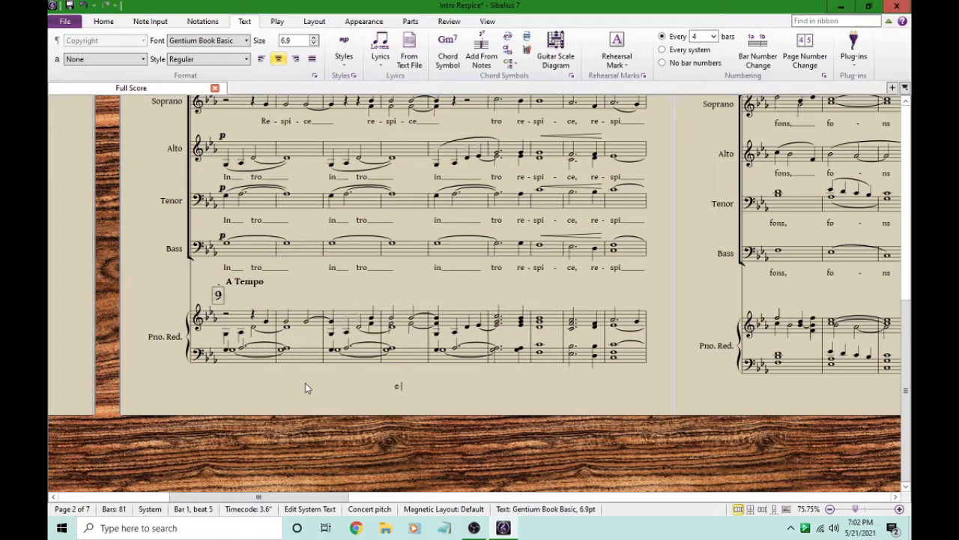
text(© 2021)
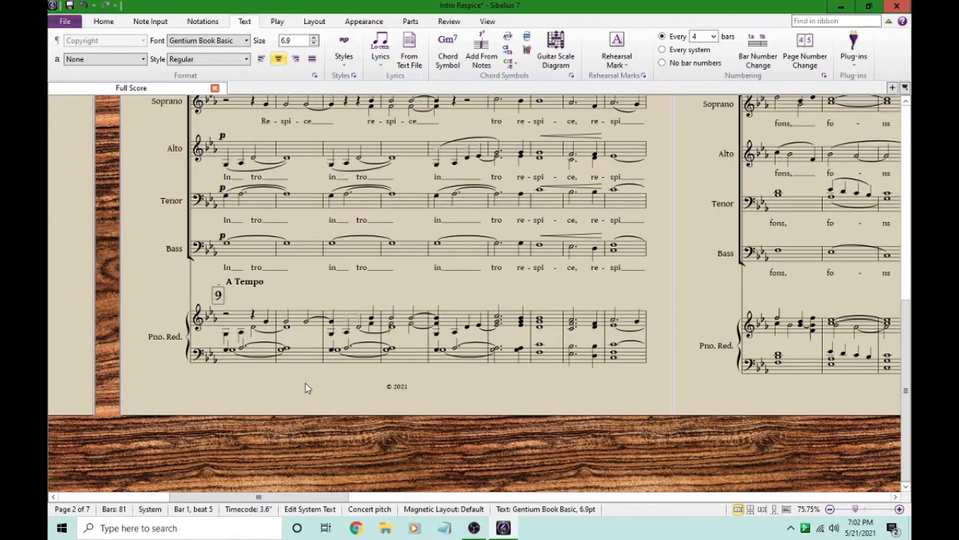
text(Hart Music •)
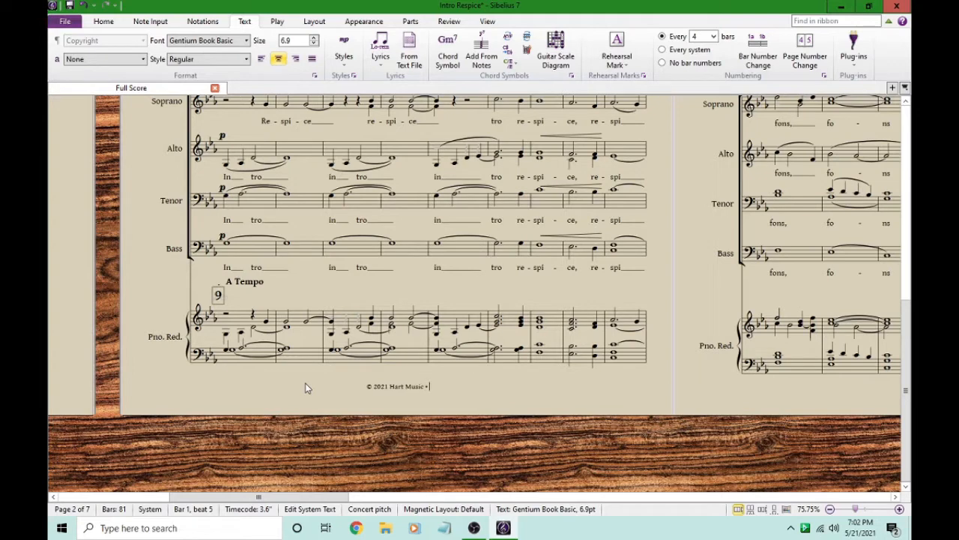
text(www.hart-music.com)
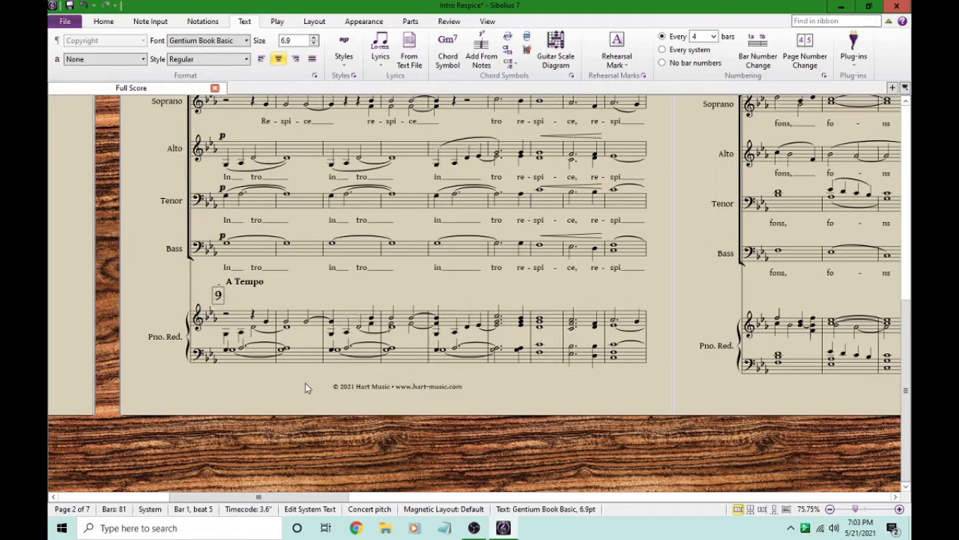
mouse_move(298, 388)
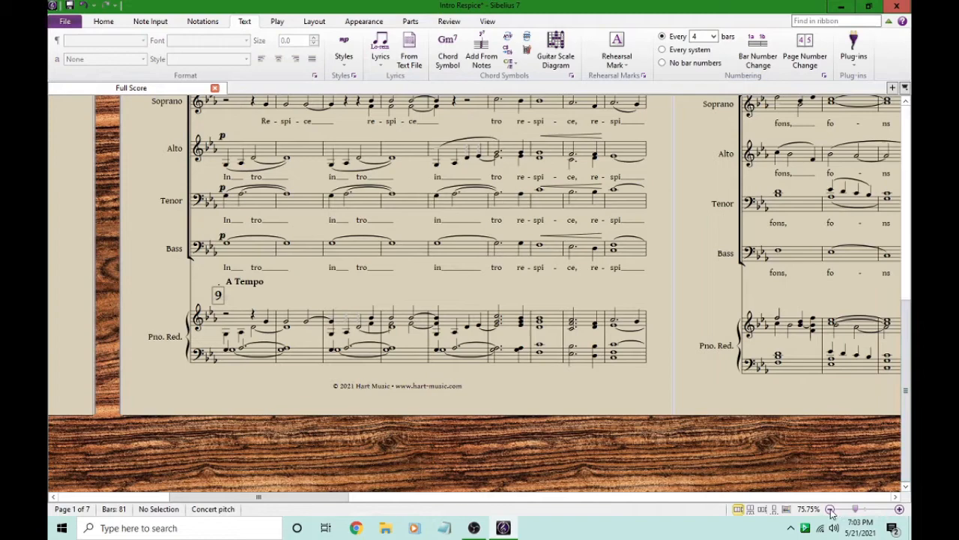
Zoom out so the opening pages of the score show whole, side by side.
click(830, 509)
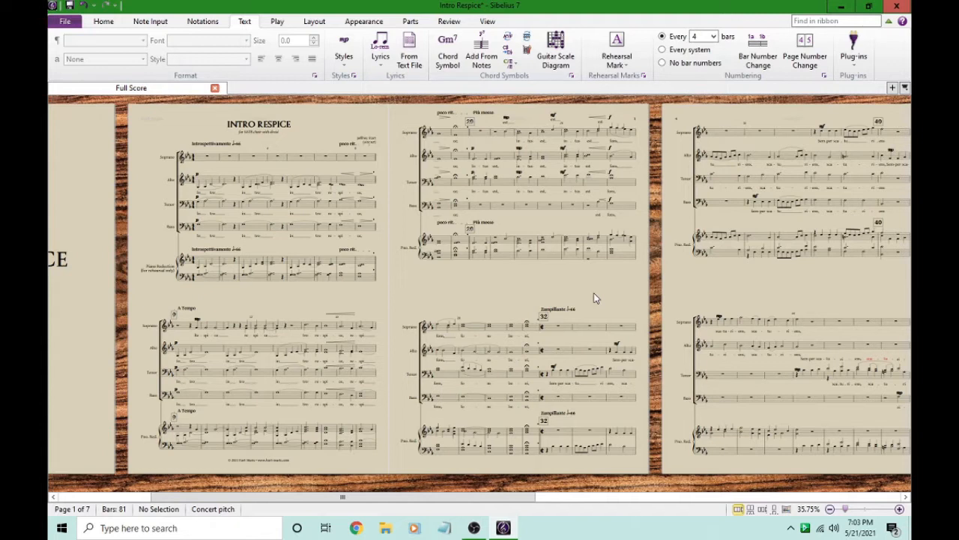
mouse_move(473, 294)
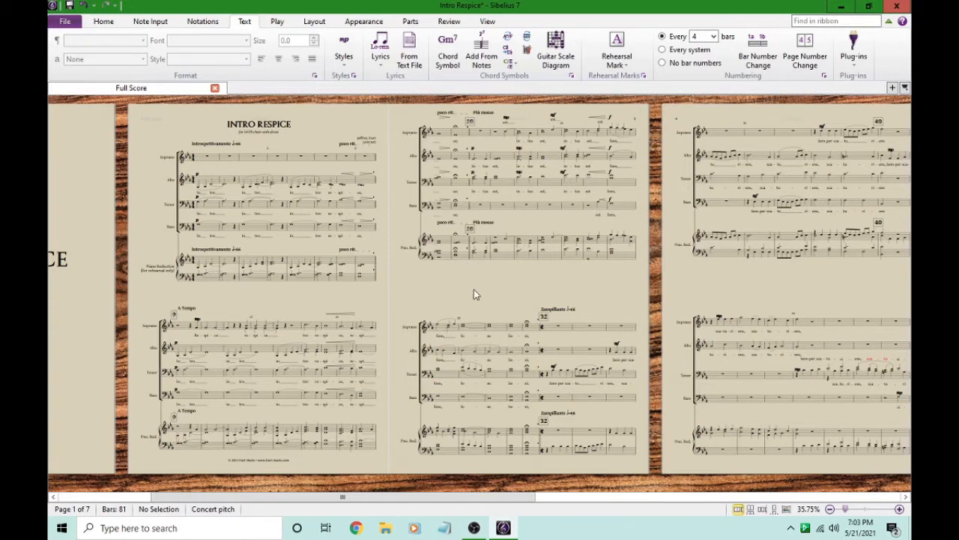
mouse_move(472, 280)
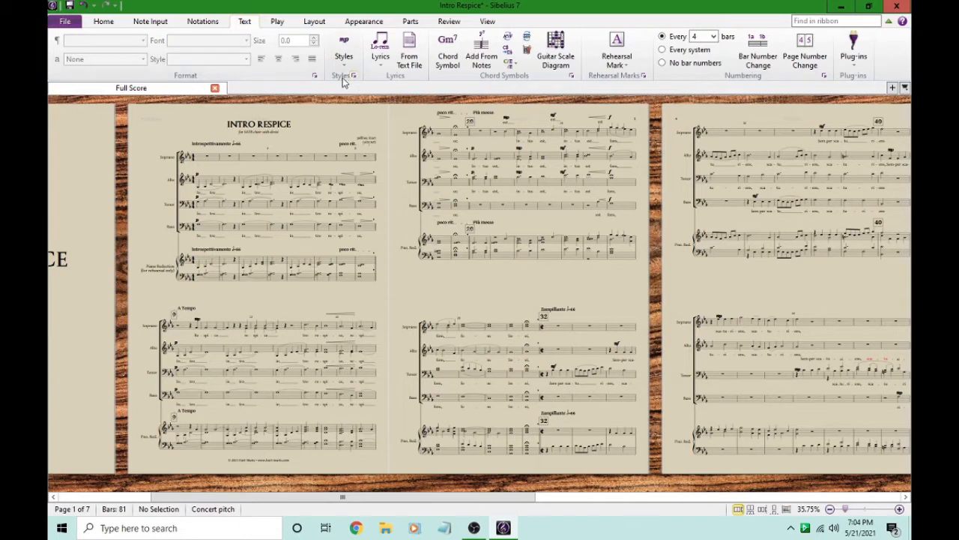
mouse_move(352, 78)
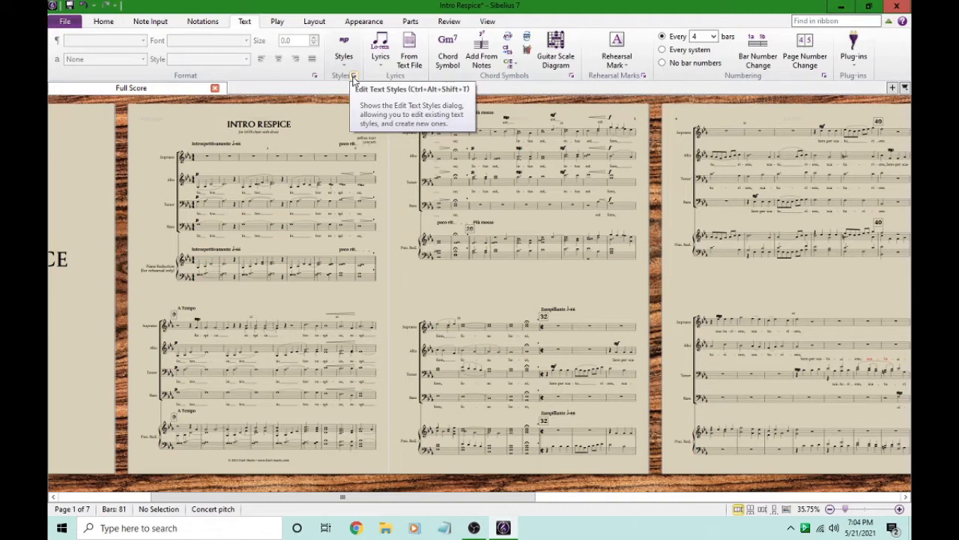
In Edit Text Styles, scroll to and select the Plain text style.
click(353, 75)
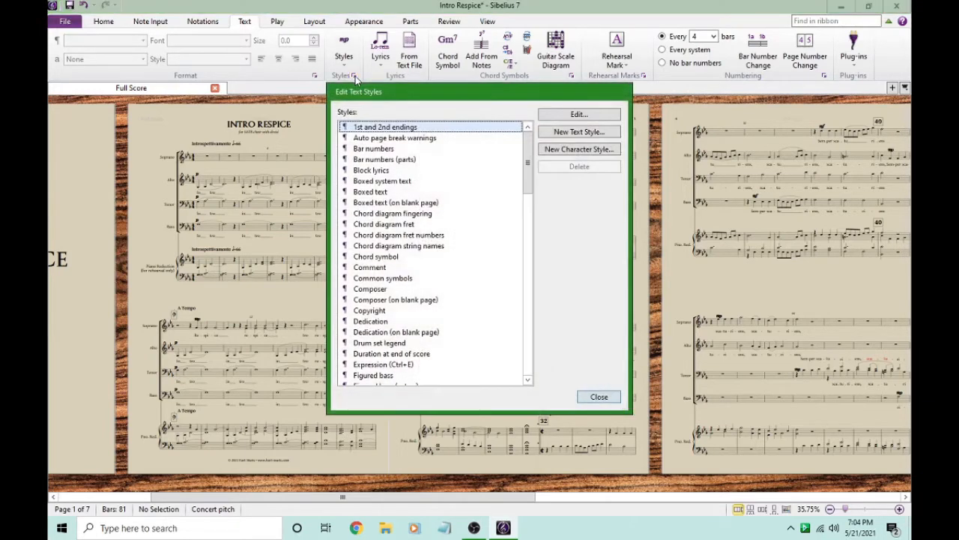
mouse_move(527, 157)
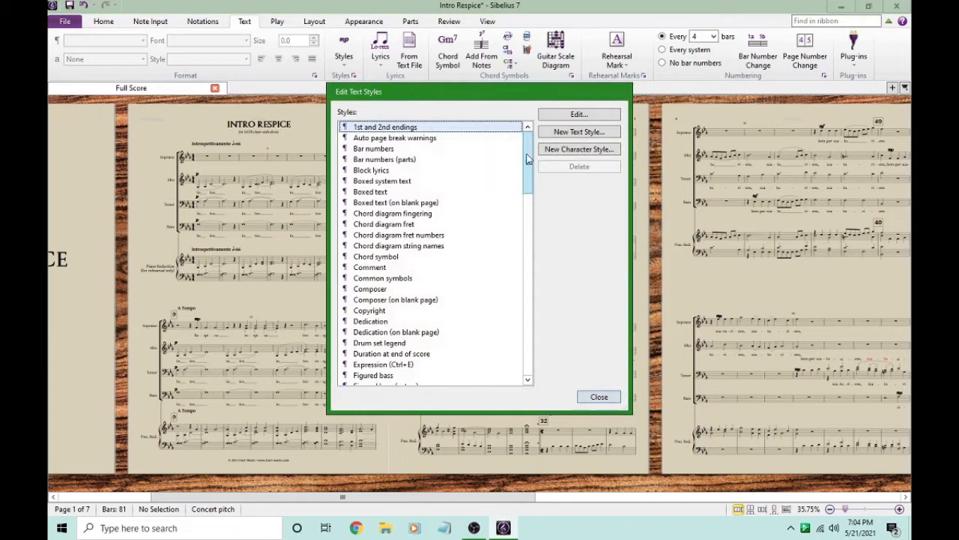
scroll(down, 3)
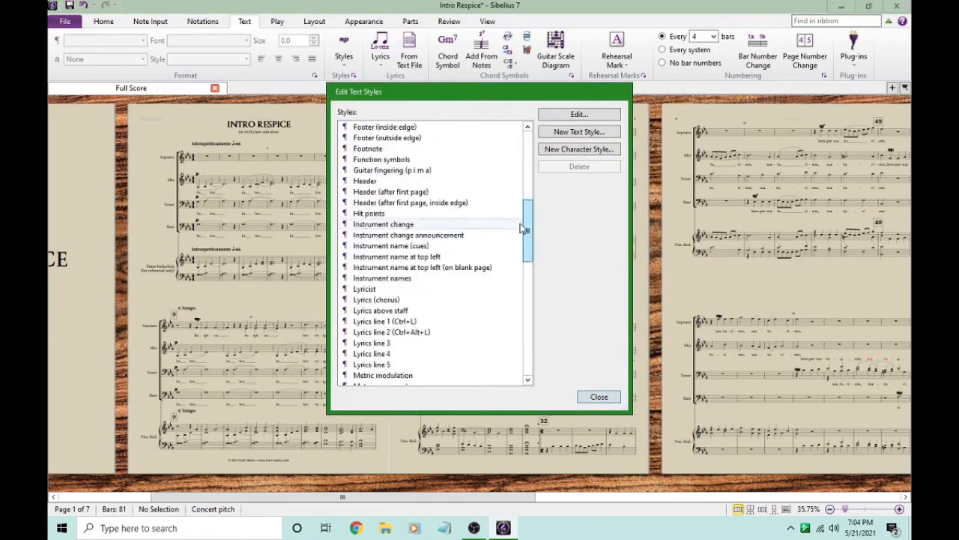
scroll(down, 3)
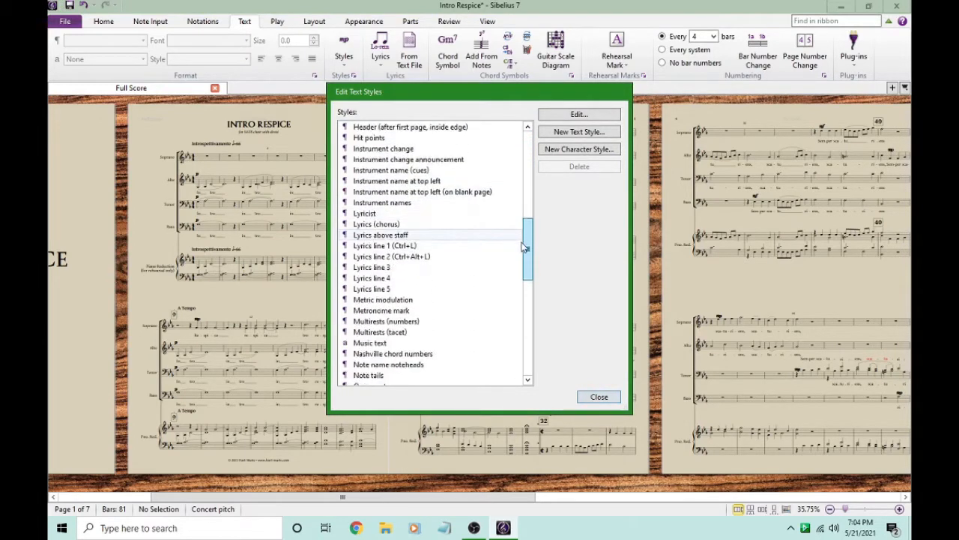
scroll(down, 3)
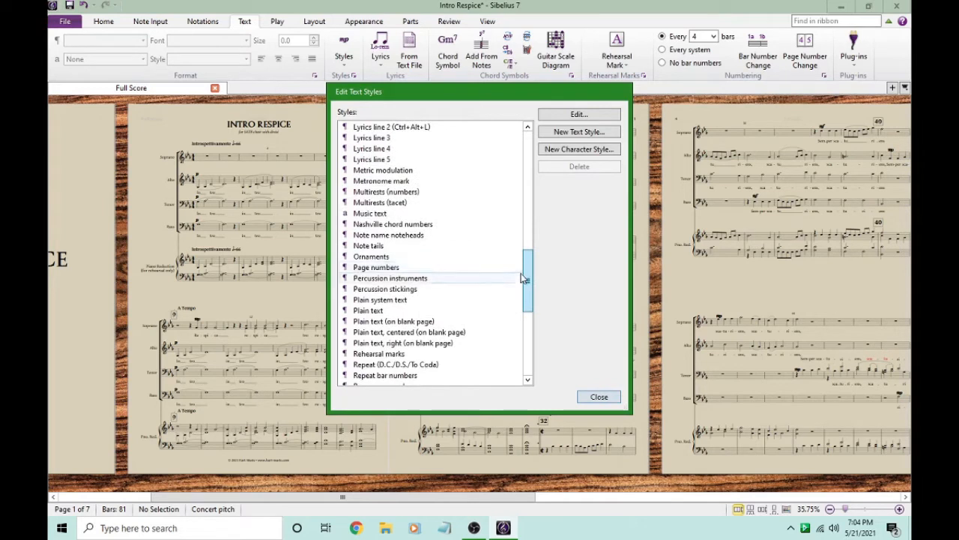
click(368, 311)
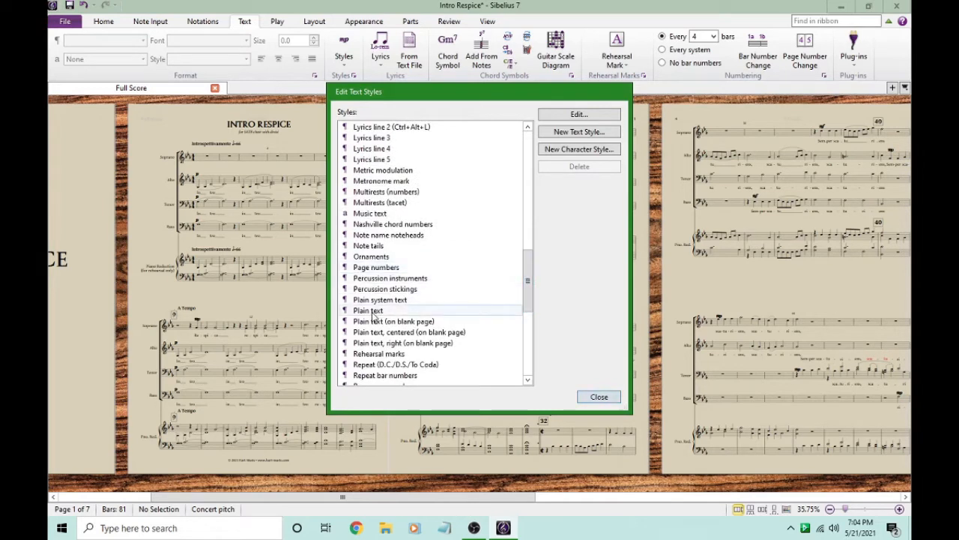
click(369, 311)
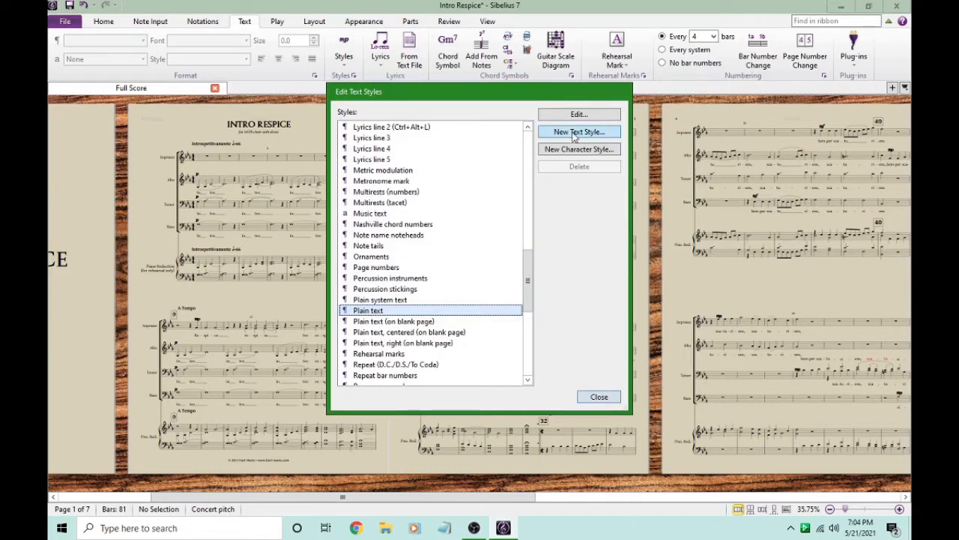
Create a new text style copied from Plain text, confirming the prompt.
click(578, 132)
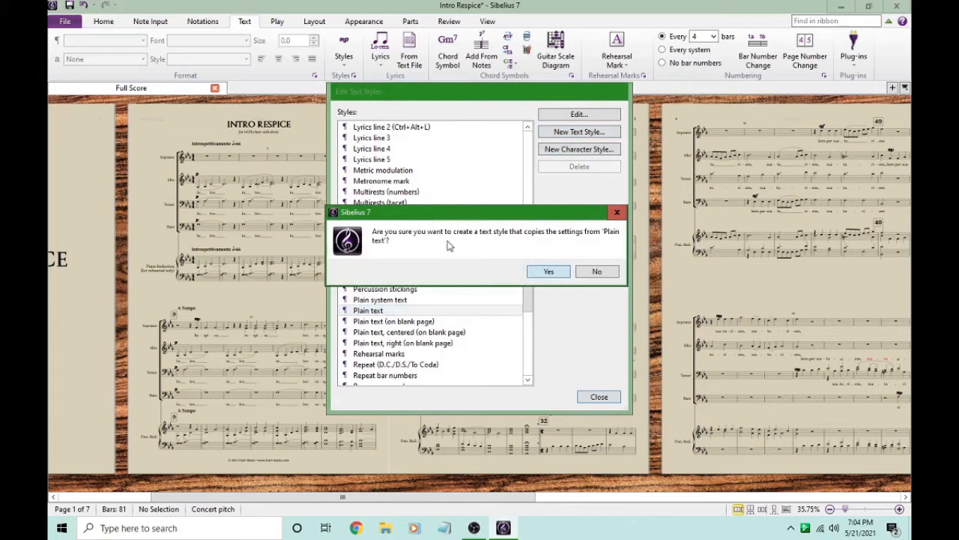
mouse_move(397, 252)
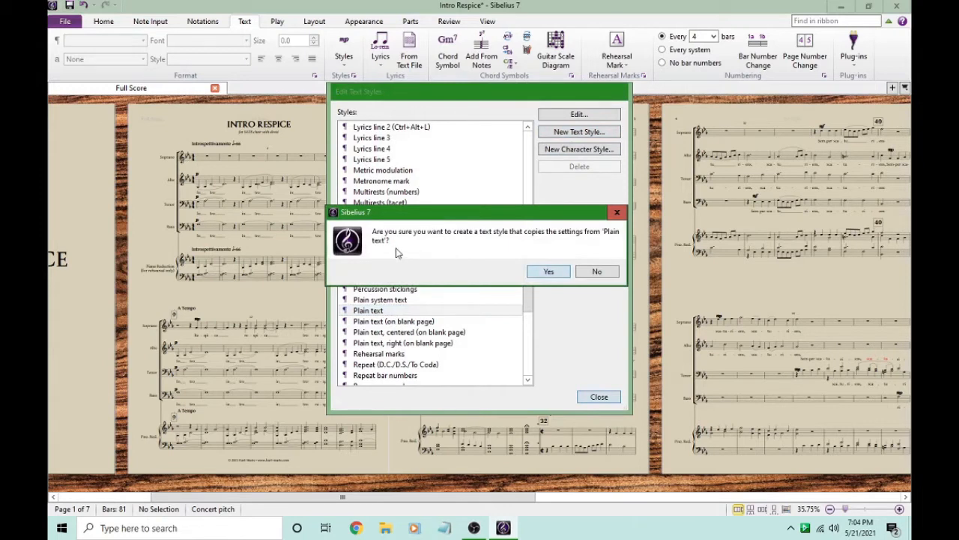
mouse_move(597, 242)
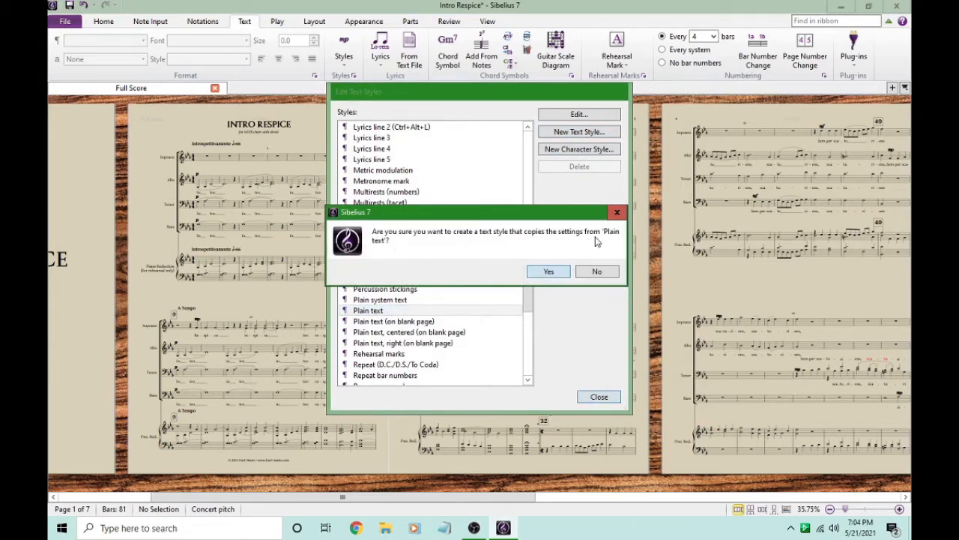
mouse_move(390, 252)
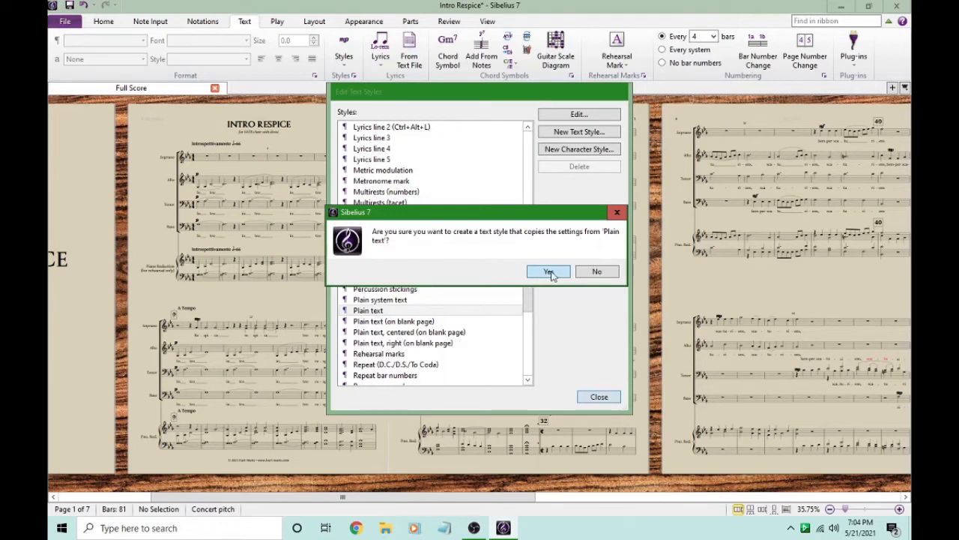
click(548, 271)
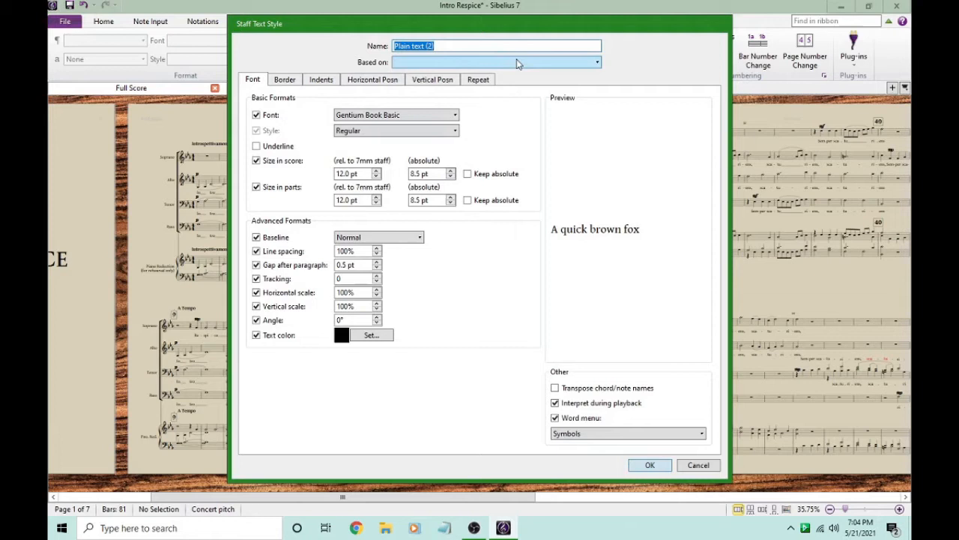
Name the new style Watermark and set its font to Arial Bold.
text(Watermark)
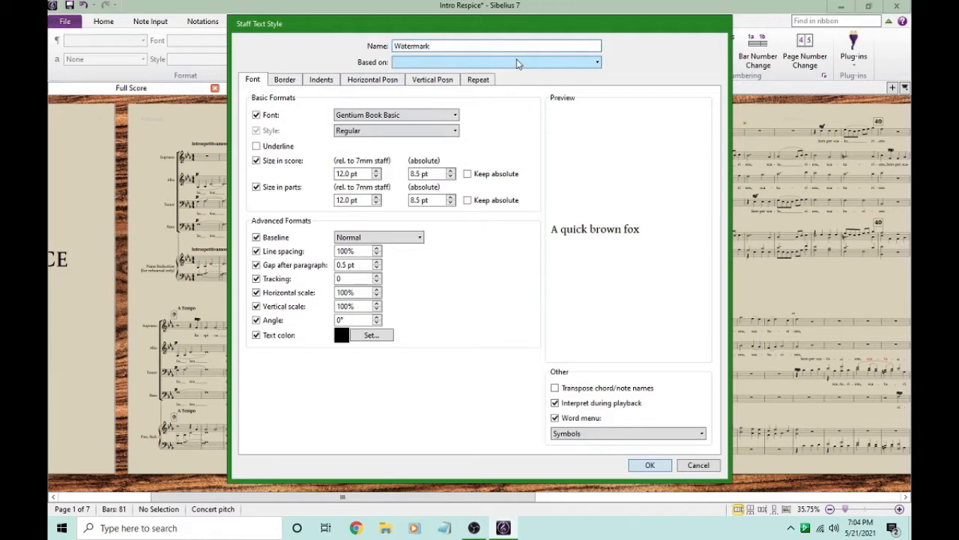
mouse_move(396, 114)
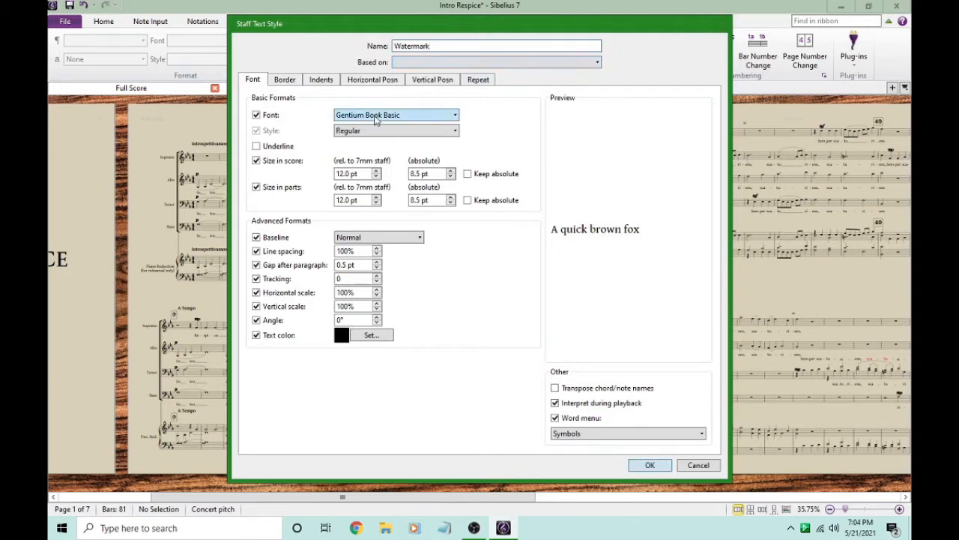
mouse_move(398, 120)
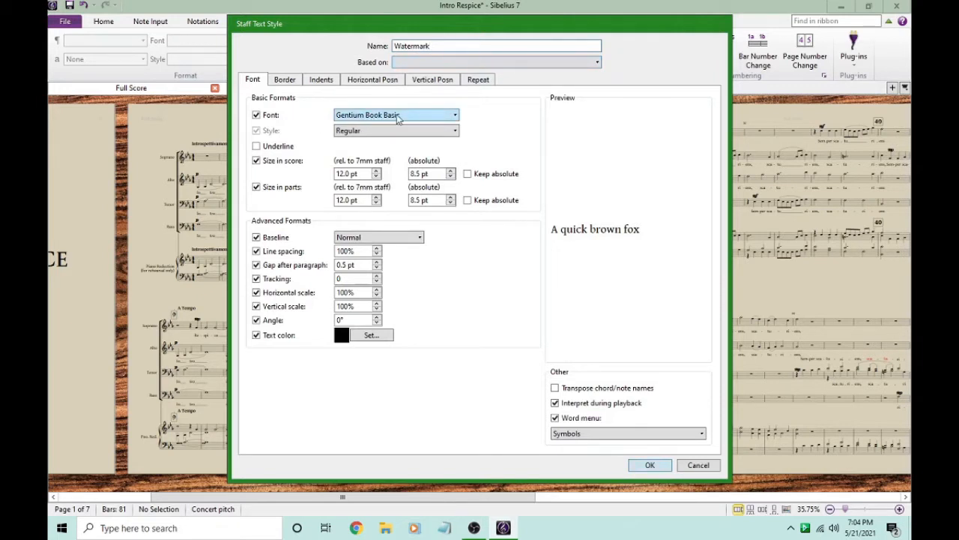
click(494, 45)
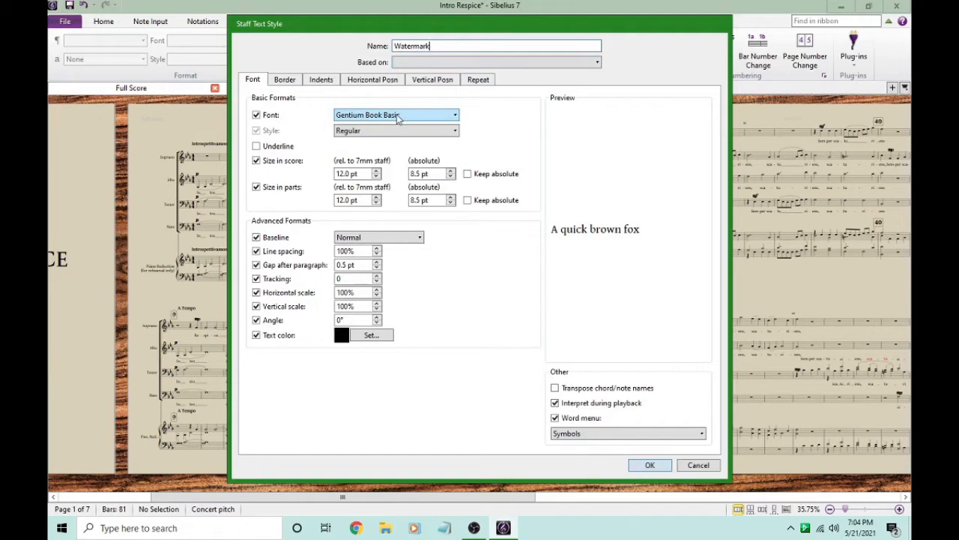
click(454, 114)
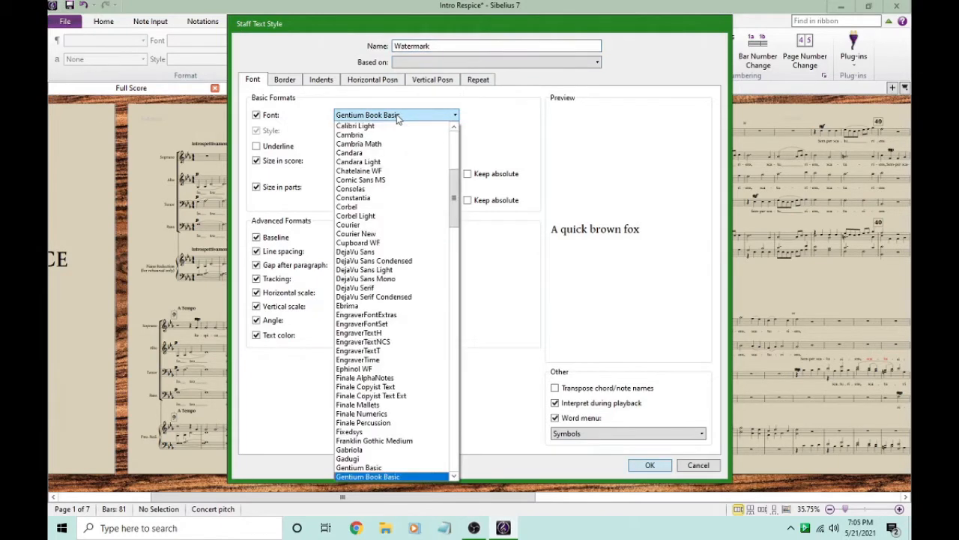
scroll(up, 3)
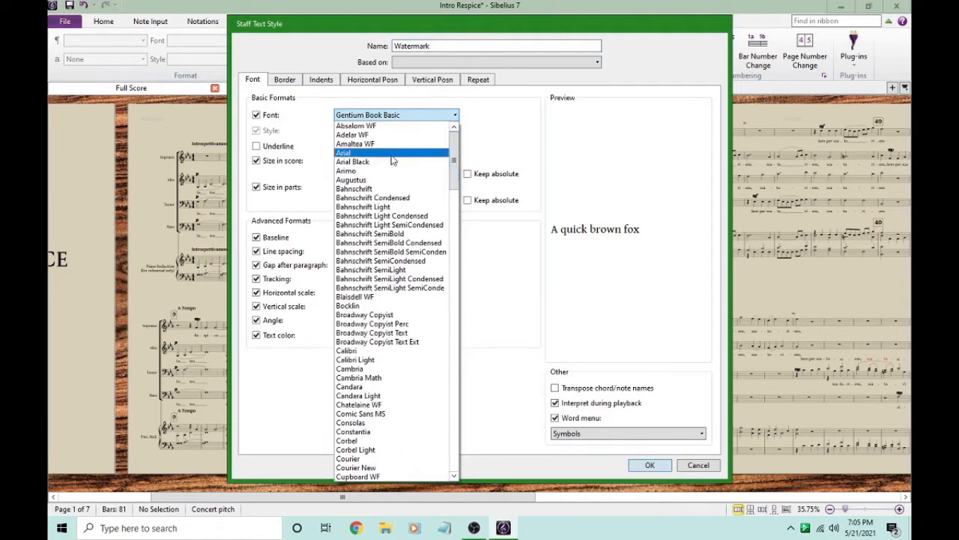
click(342, 153)
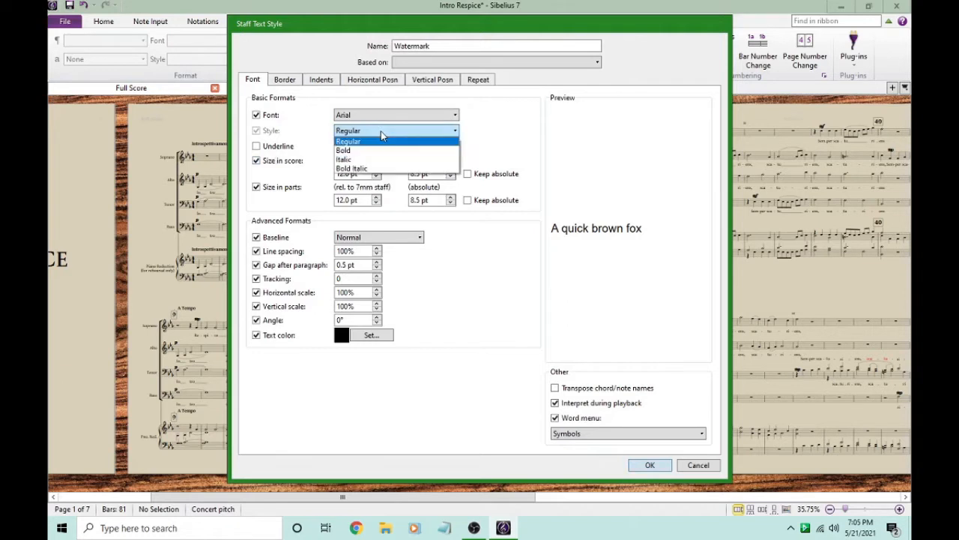
click(342, 150)
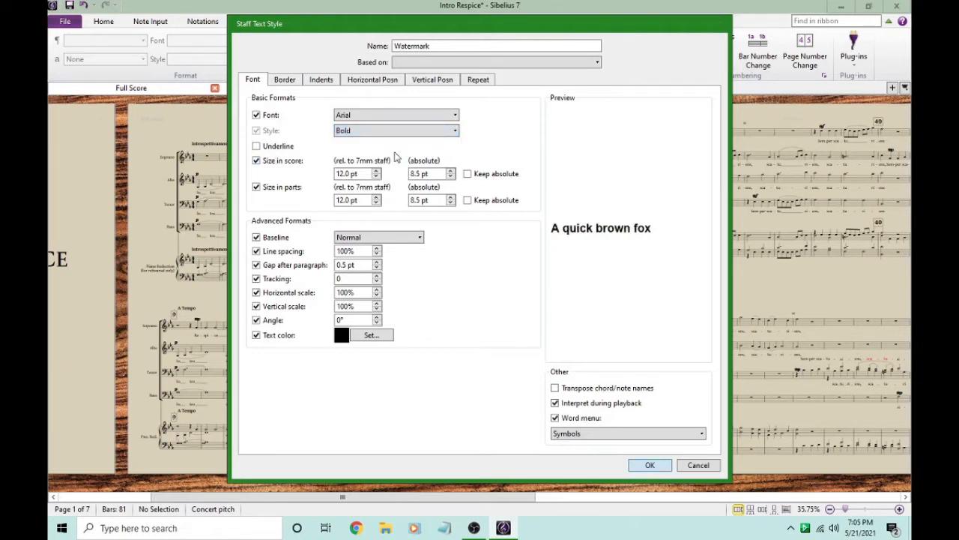
Set the Watermark style's size in score to 350 pt with a tilted angle and save it.
click(352, 174)
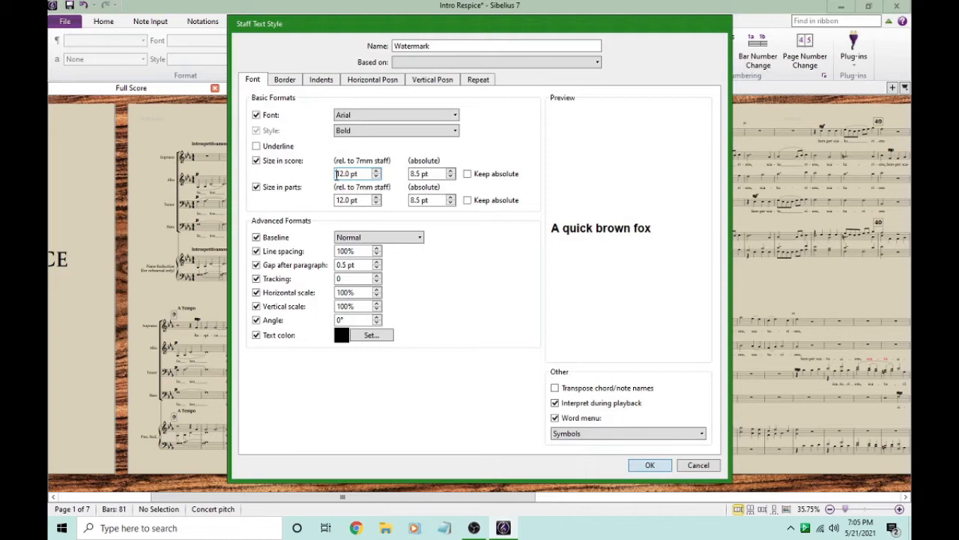
triple_click(356, 174)
text(350)
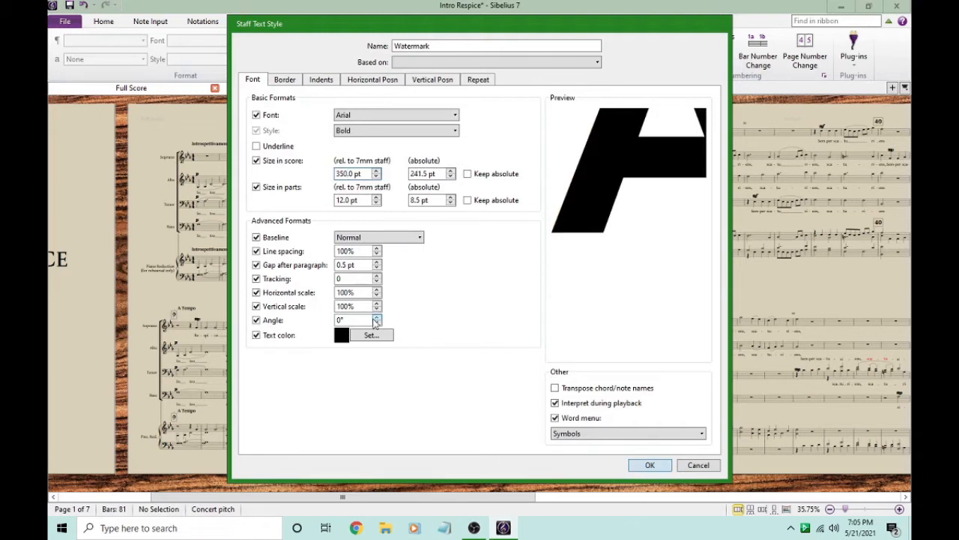
click(357, 320)
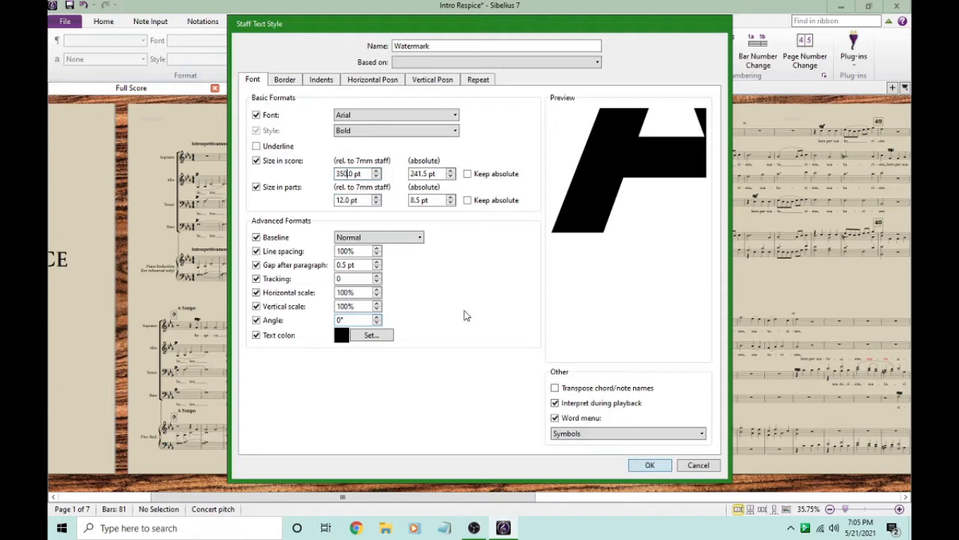
click(357, 319)
text(45)
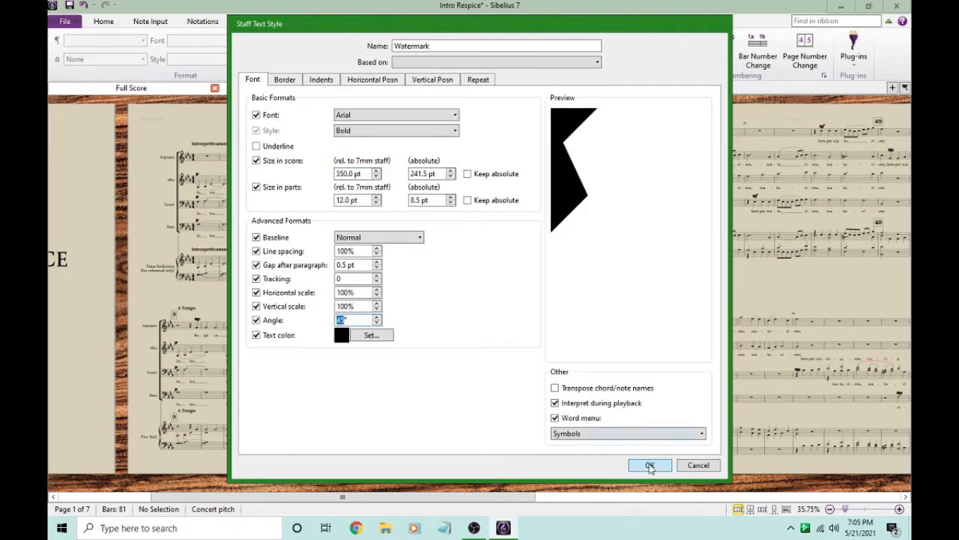
click(649, 465)
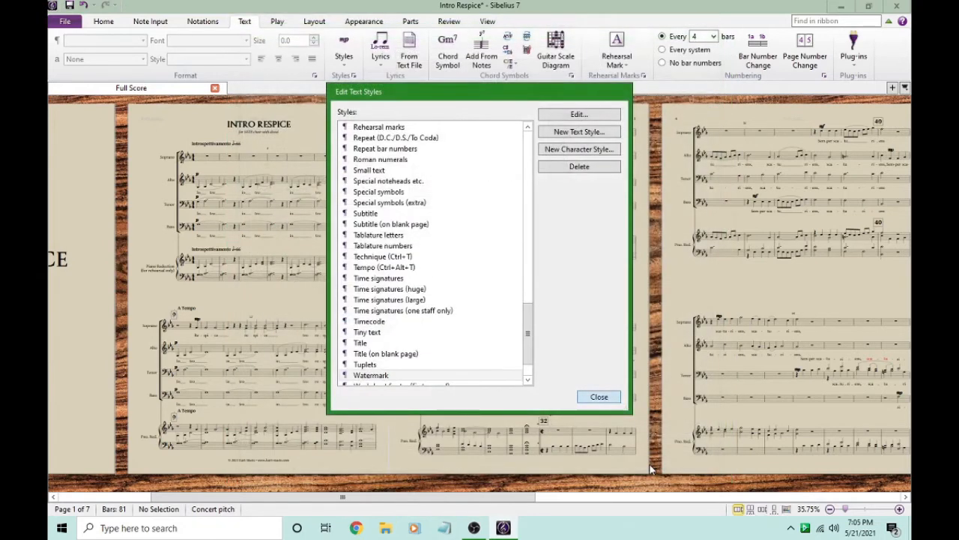
mouse_move(427, 246)
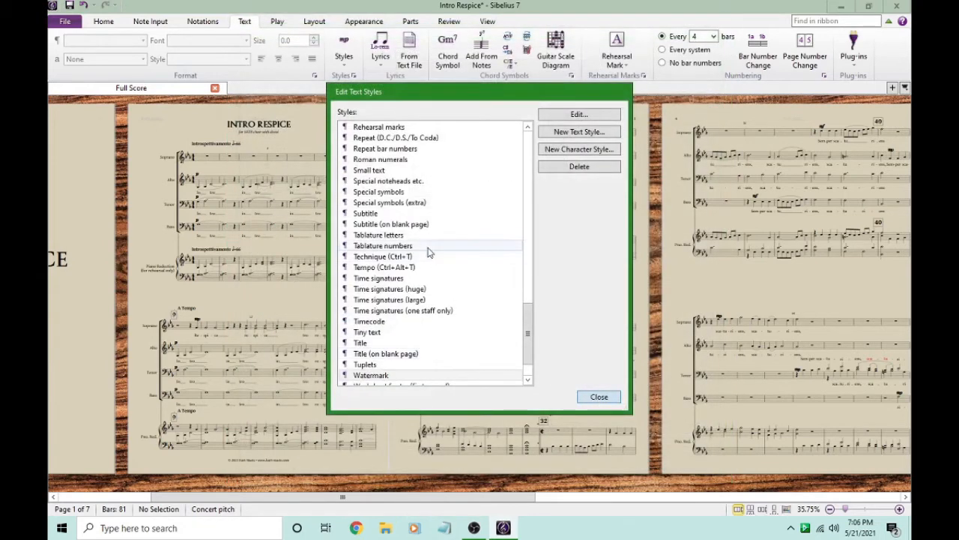
Review the Watermark entry and close the Edit Text Styles list.
click(372, 375)
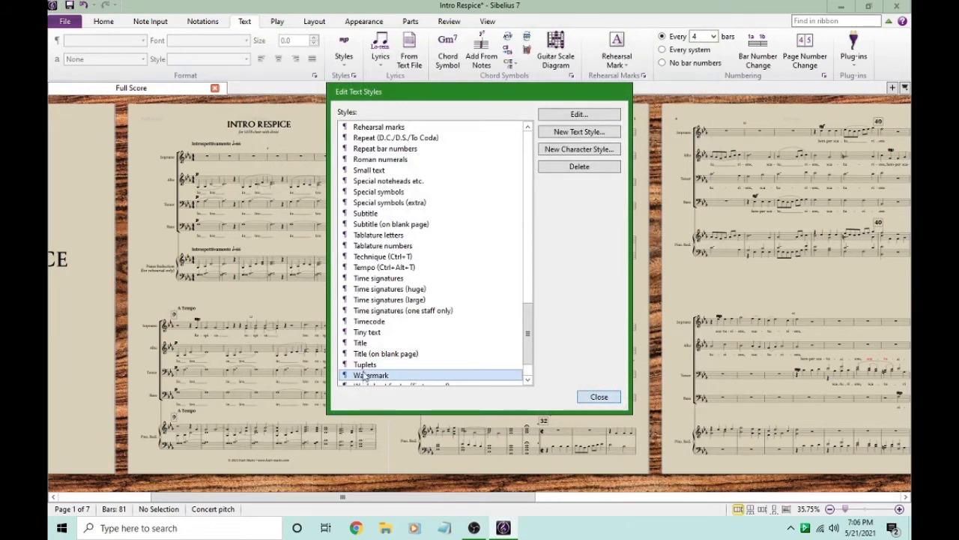
mouse_move(367, 121)
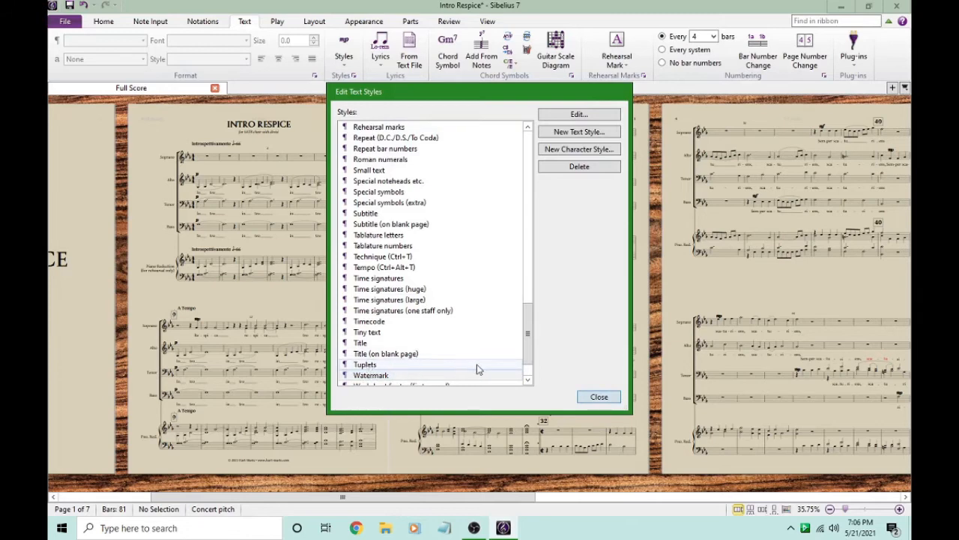
click(598, 396)
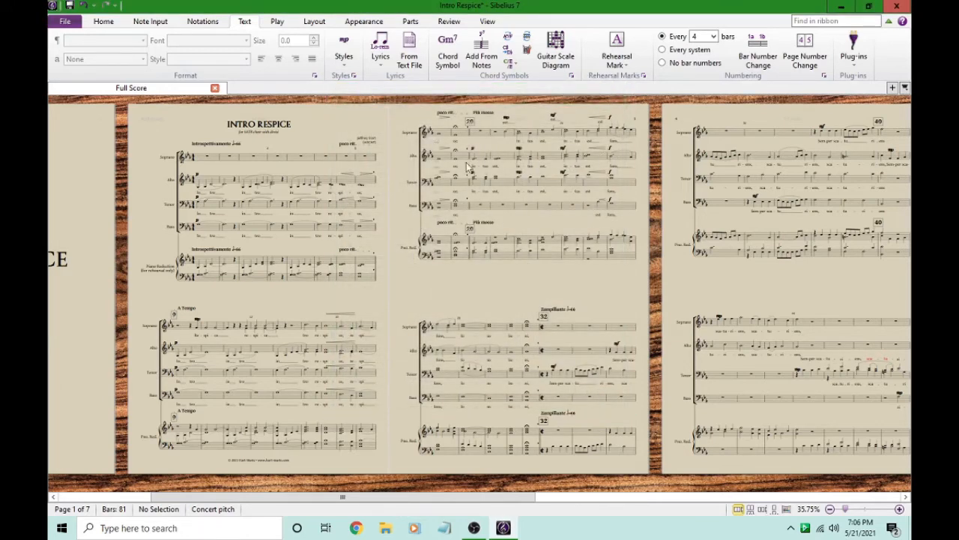
mouse_move(344, 48)
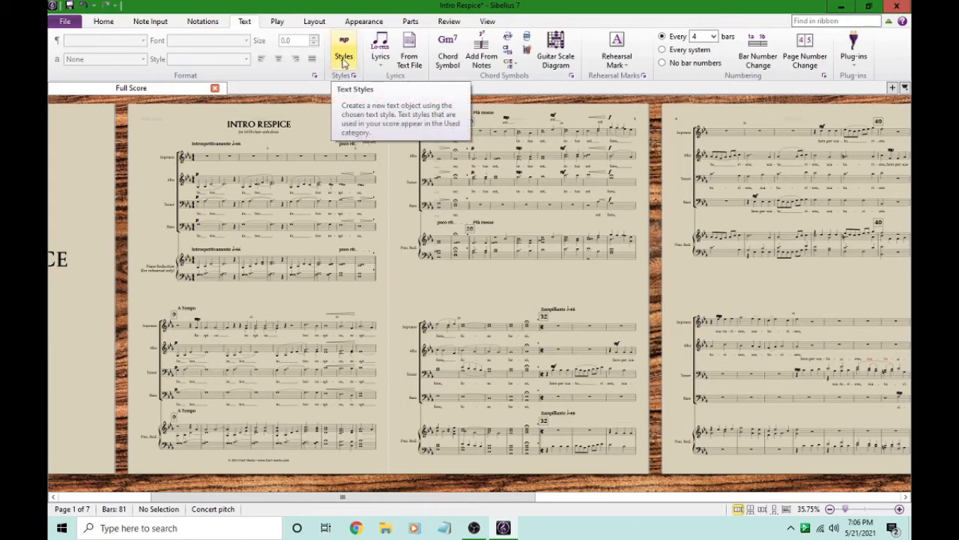
click(344, 56)
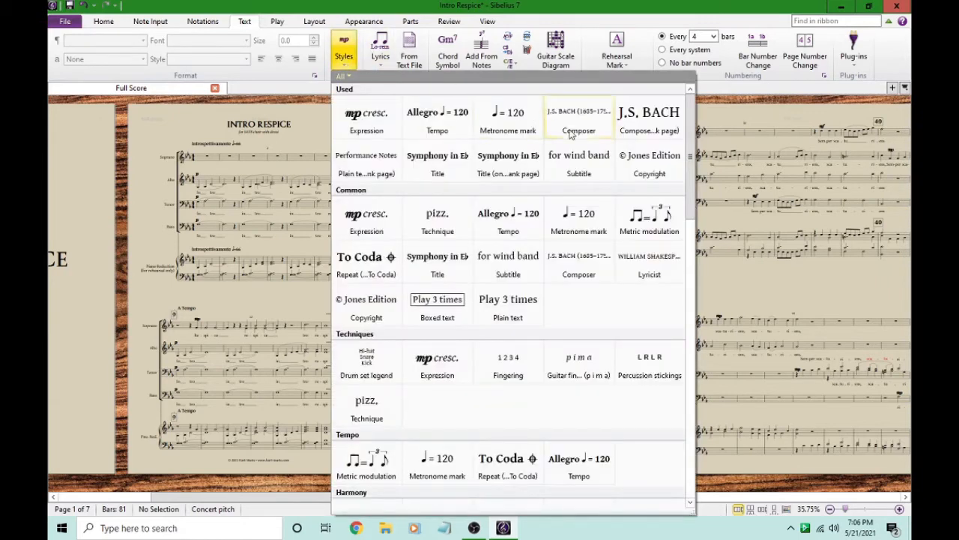
scroll(down, 3)
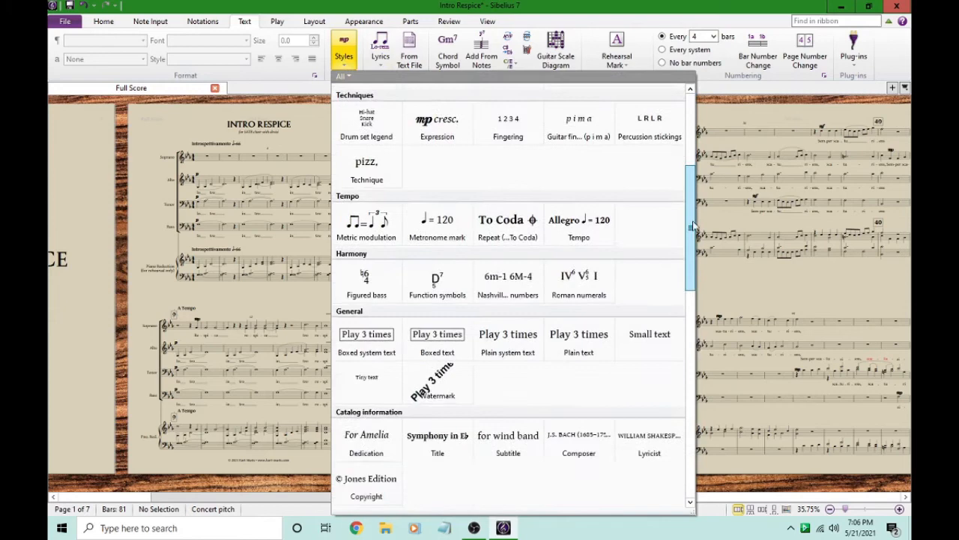
scroll(down, 3)
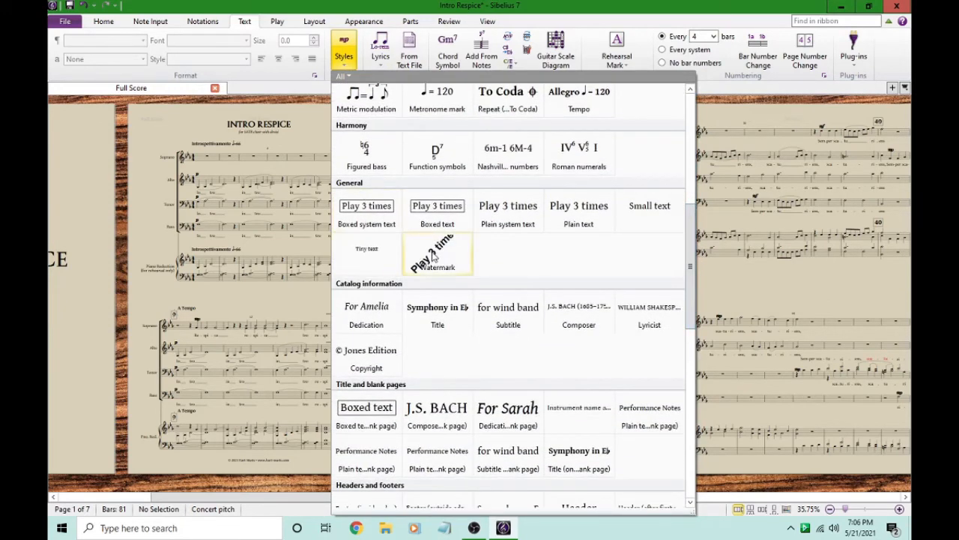
mouse_move(420, 258)
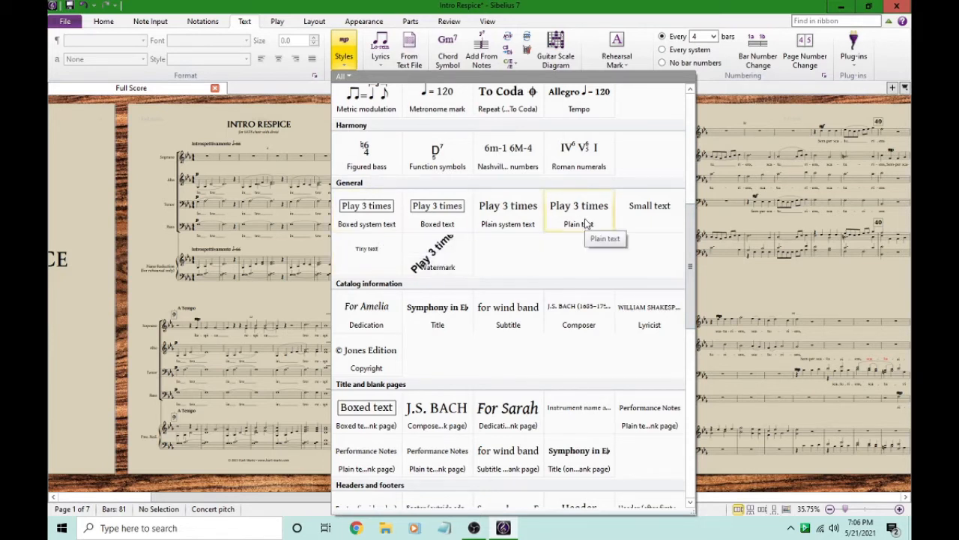
mouse_move(437, 255)
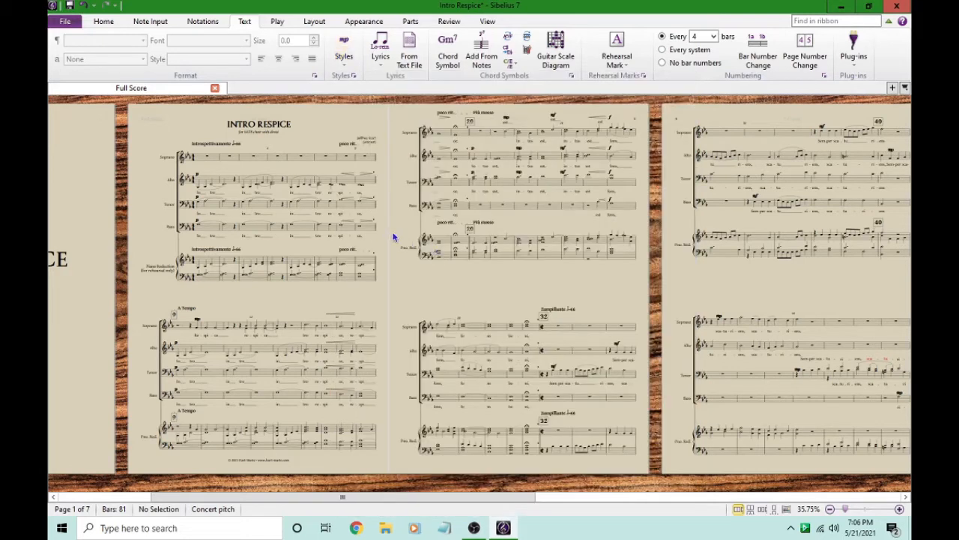
mouse_move(387, 230)
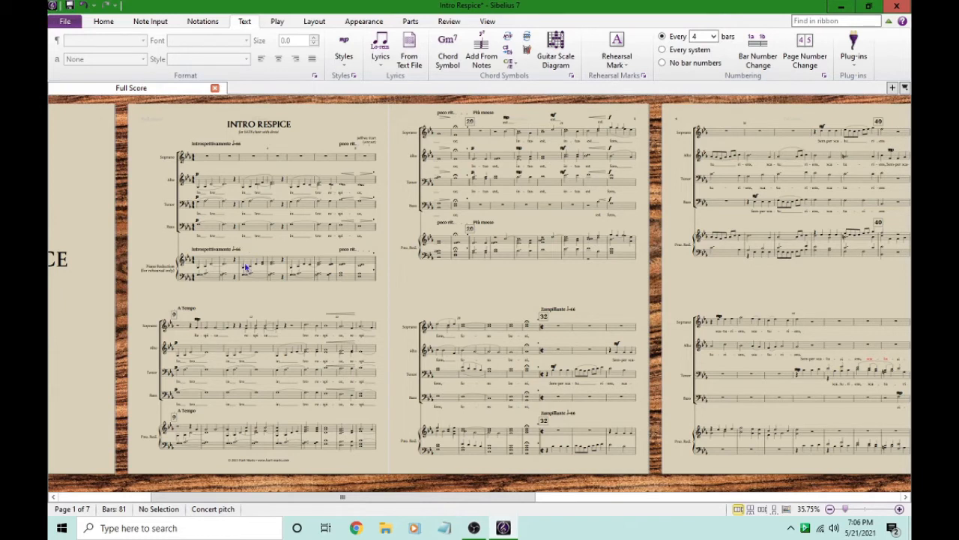
mouse_move(222, 294)
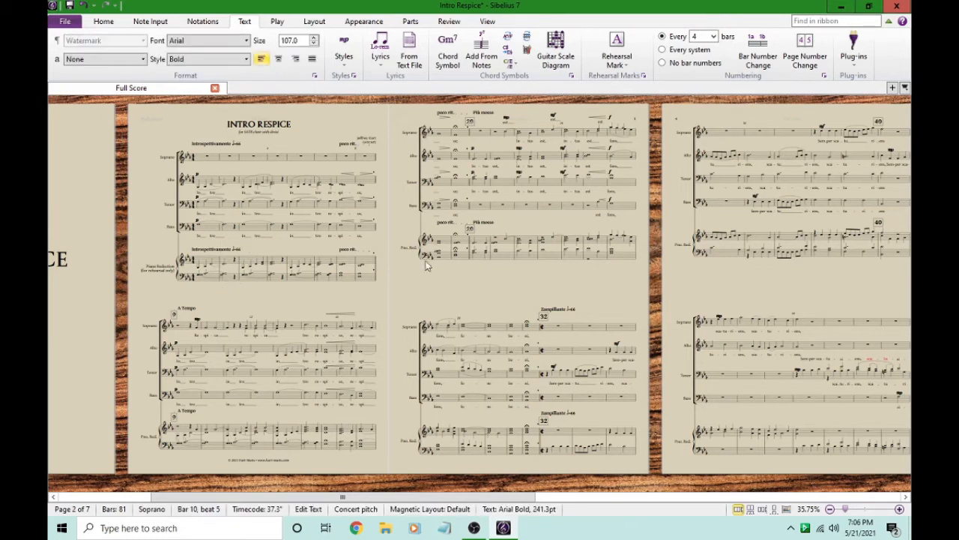
mouse_move(489, 254)
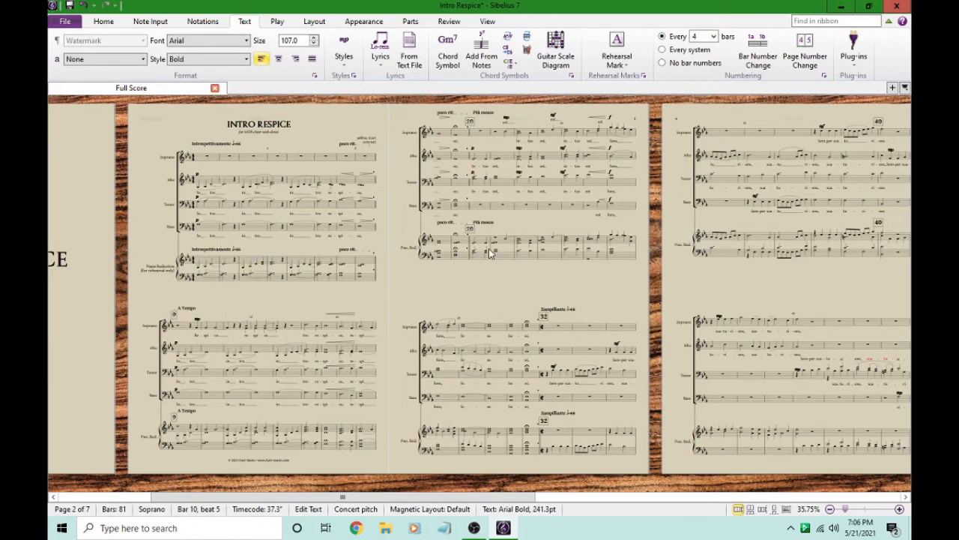
text(S)
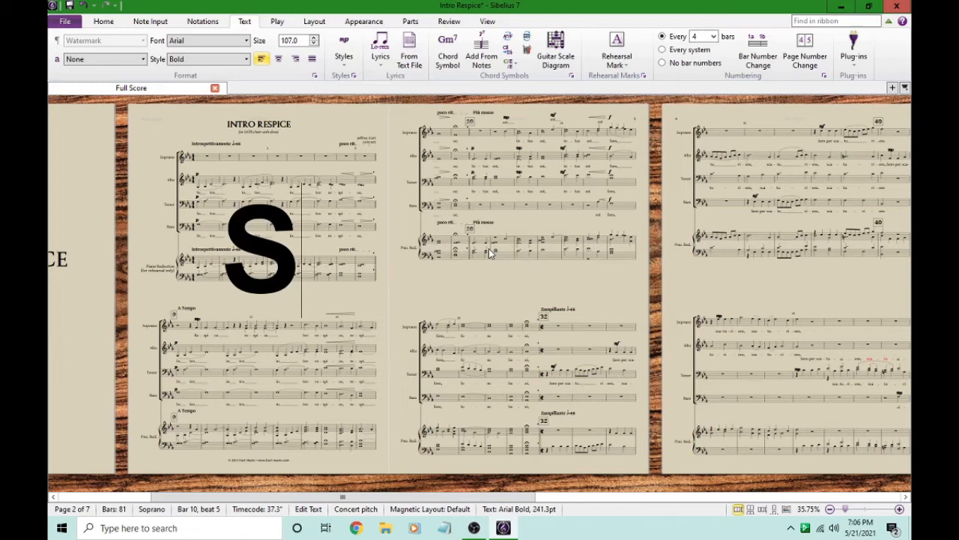
text(ample)
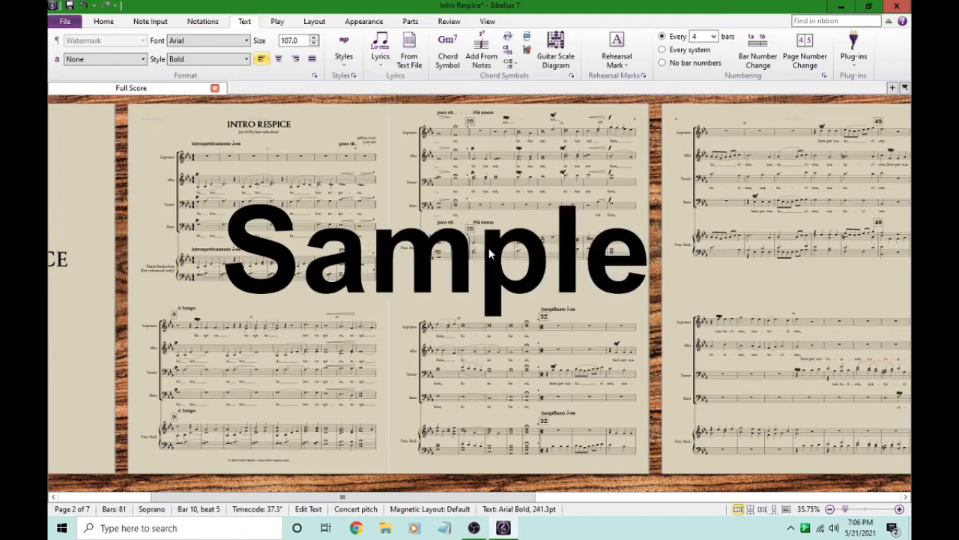
mouse_move(357, 303)
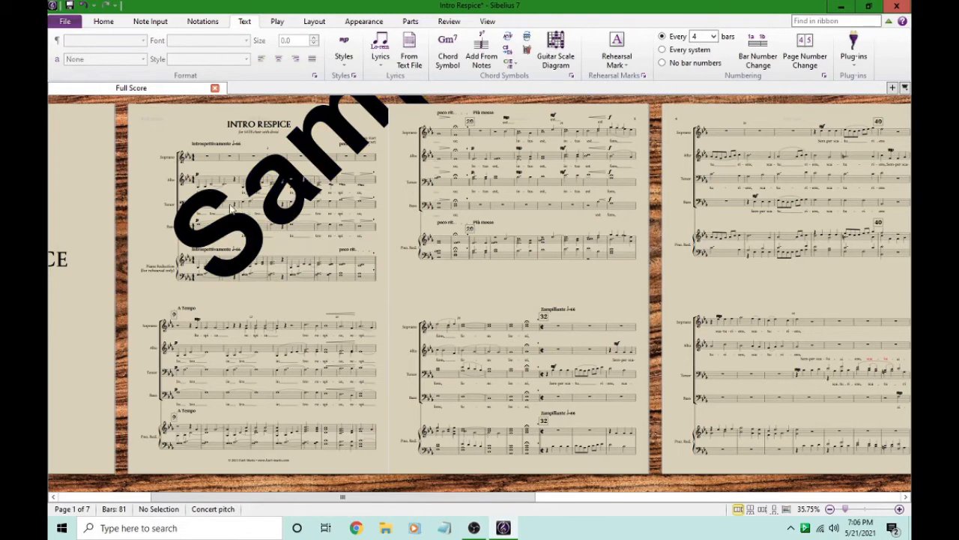
click(233, 210)
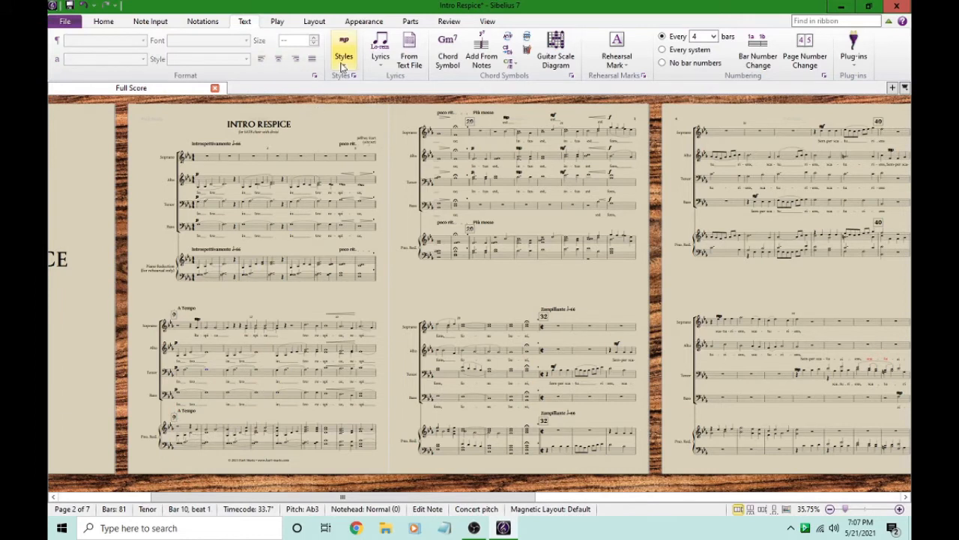
mouse_move(354, 75)
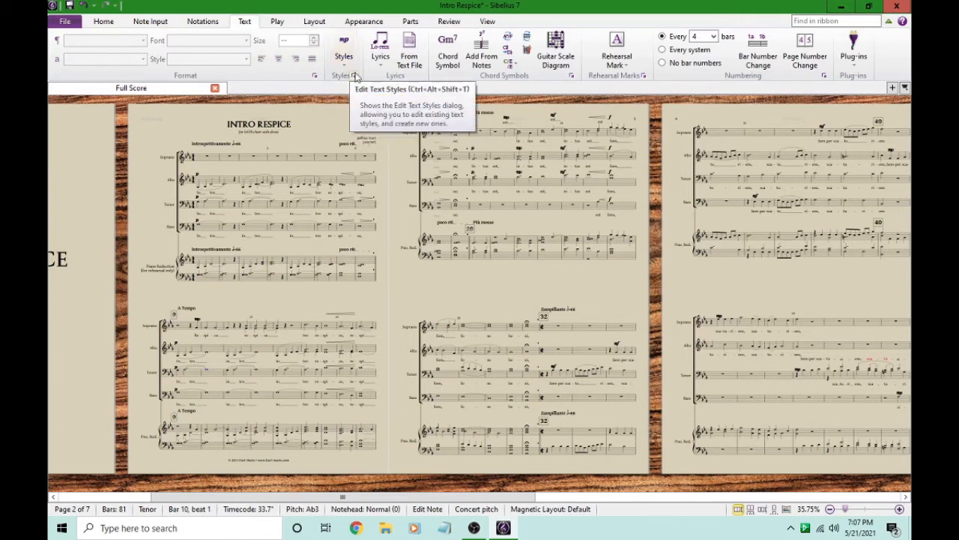
mouse_move(348, 81)
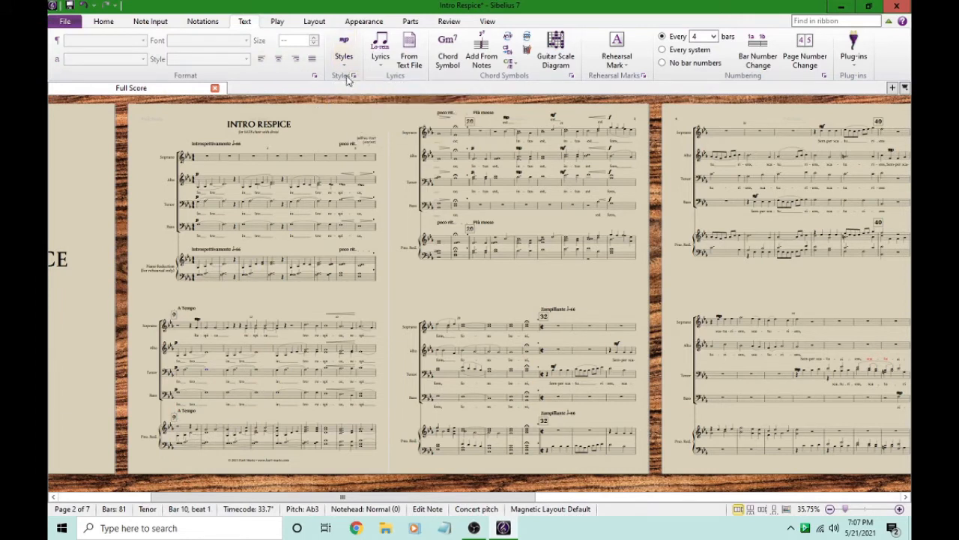
mouse_move(347, 75)
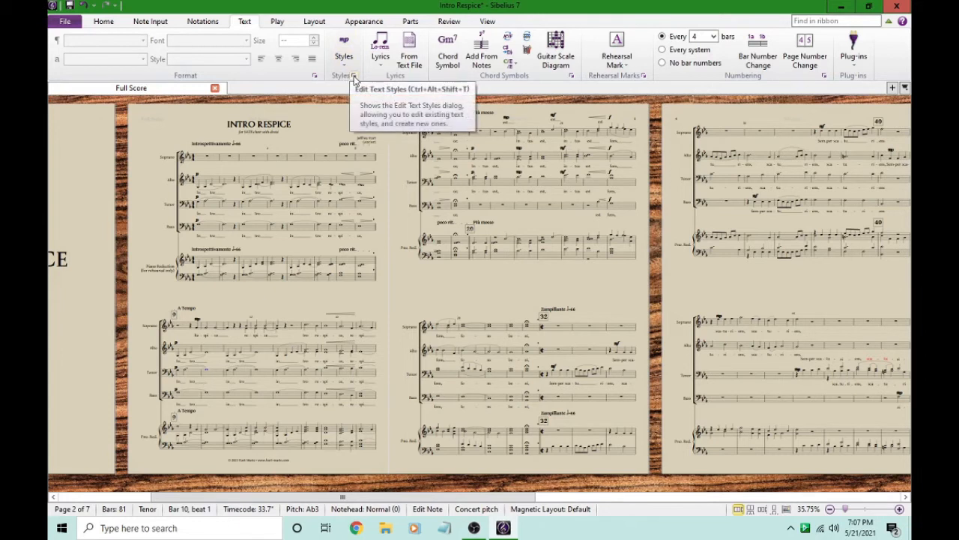
mouse_move(354, 81)
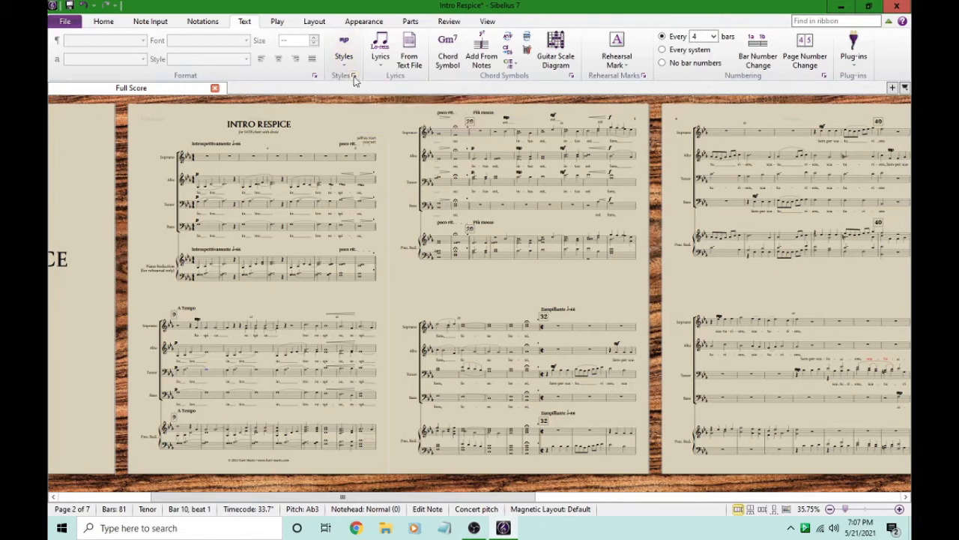
mouse_move(354, 75)
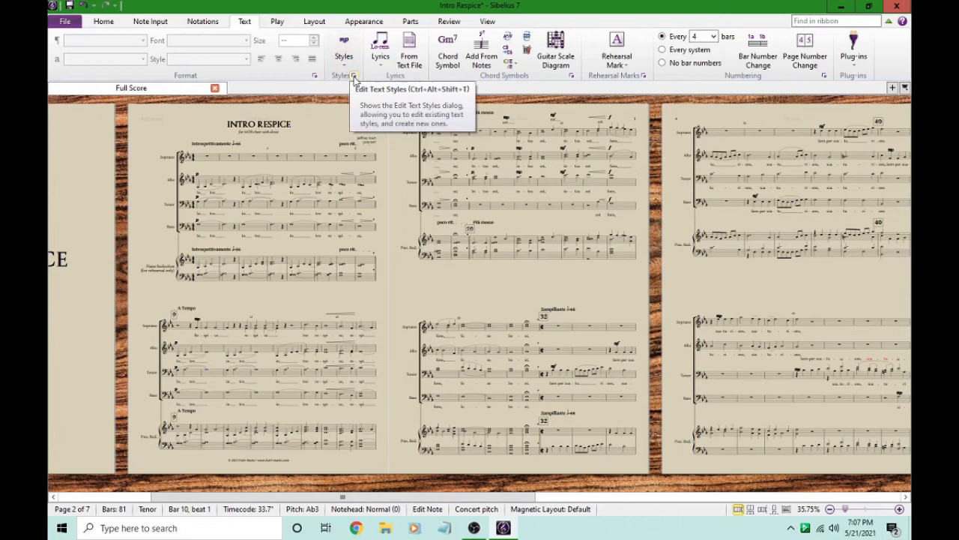
Re-edit the Watermark style to 250.5 pt at 45°, keeping the colour black, and save it.
click(354, 75)
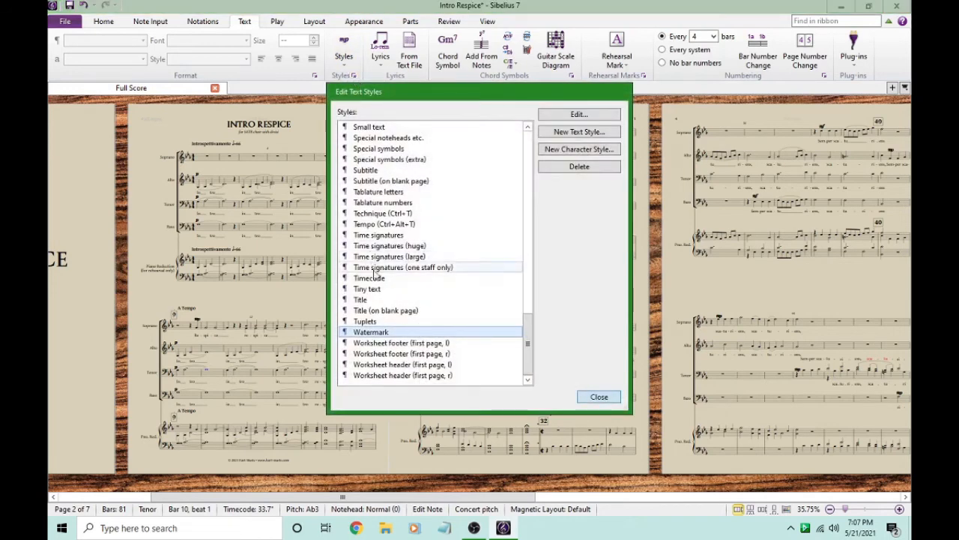
mouse_move(577, 158)
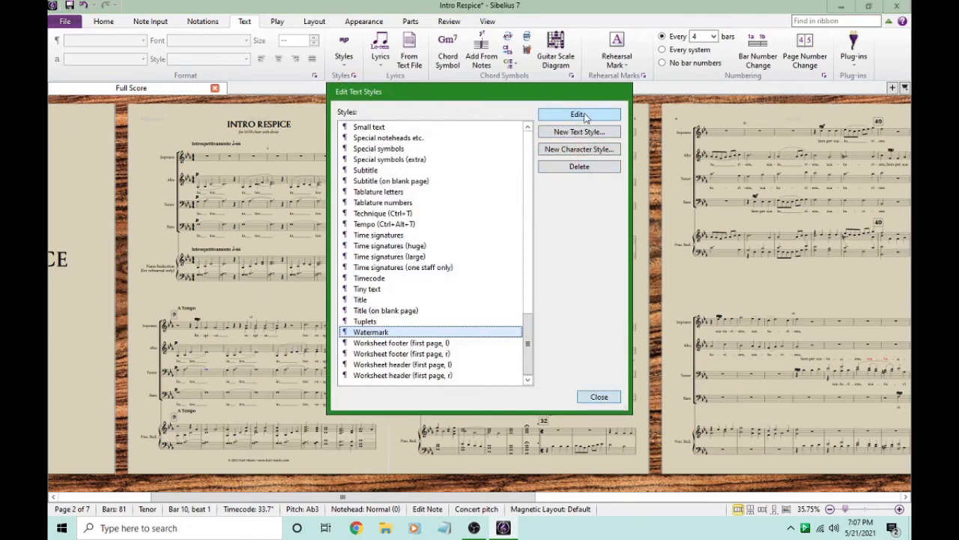
click(577, 113)
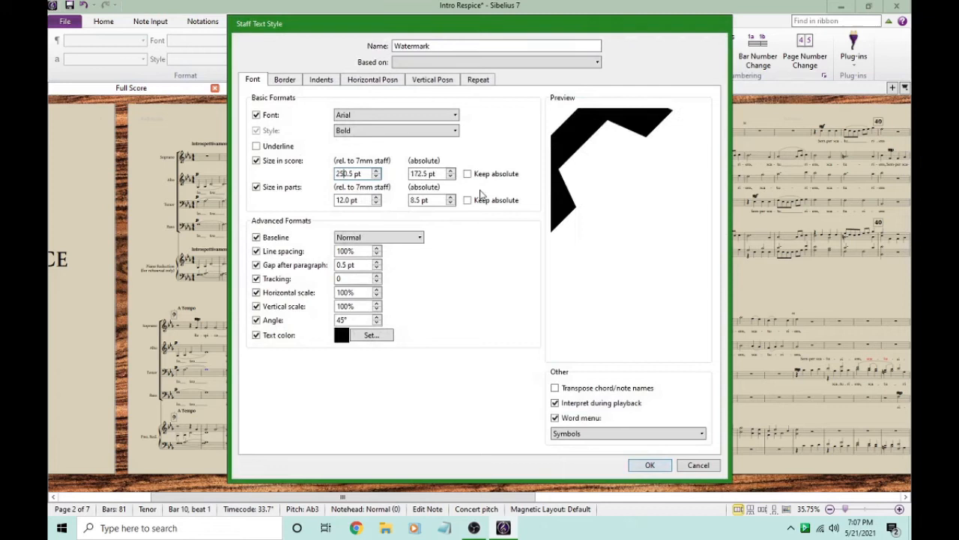
mouse_move(396, 231)
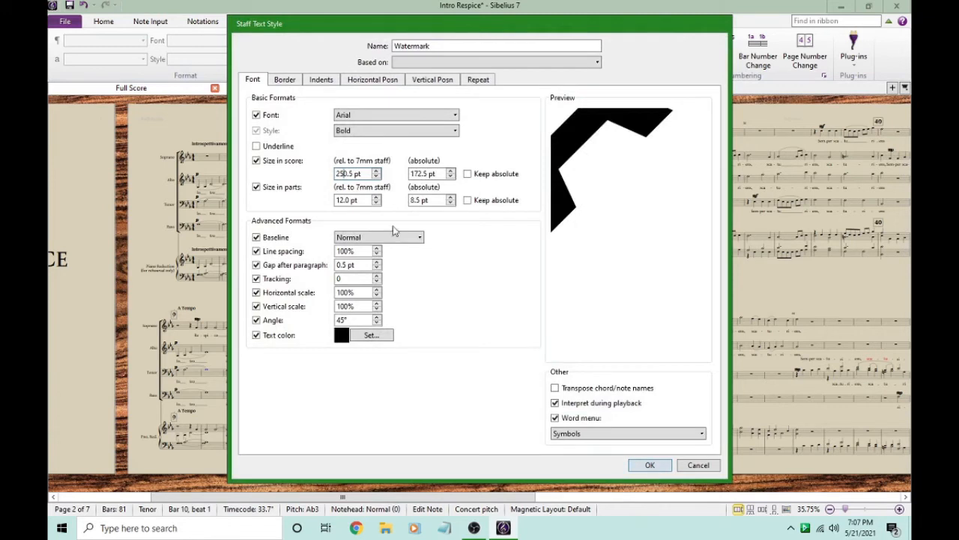
mouse_move(262, 348)
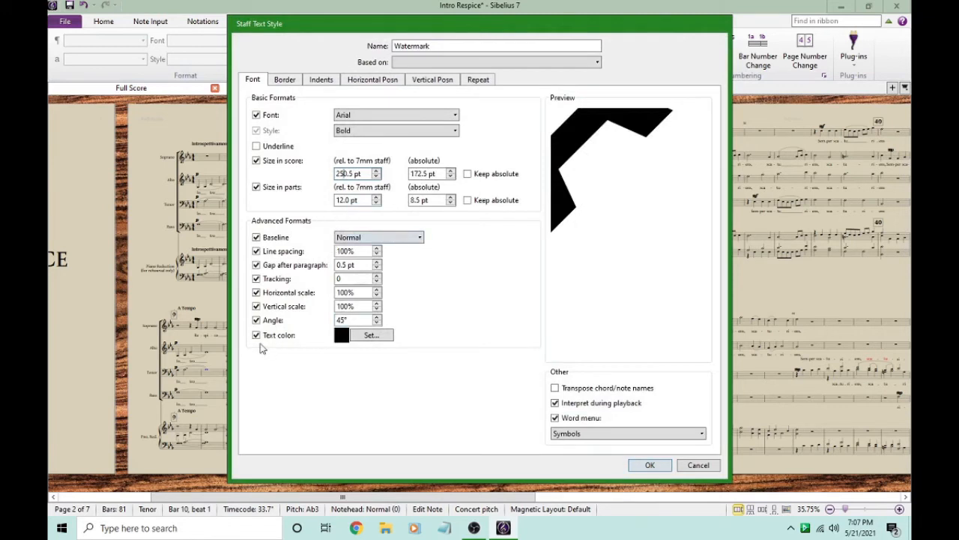
mouse_move(371, 334)
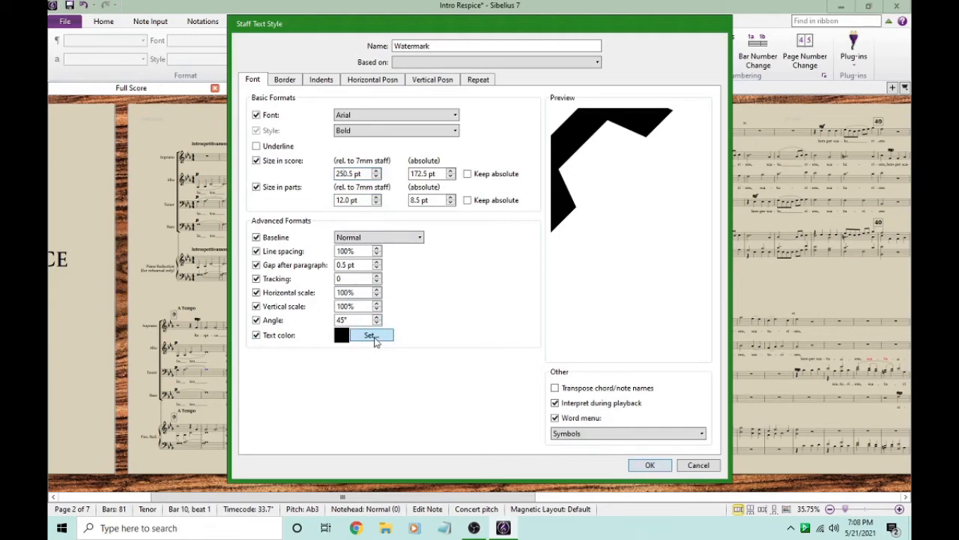
click(369, 334)
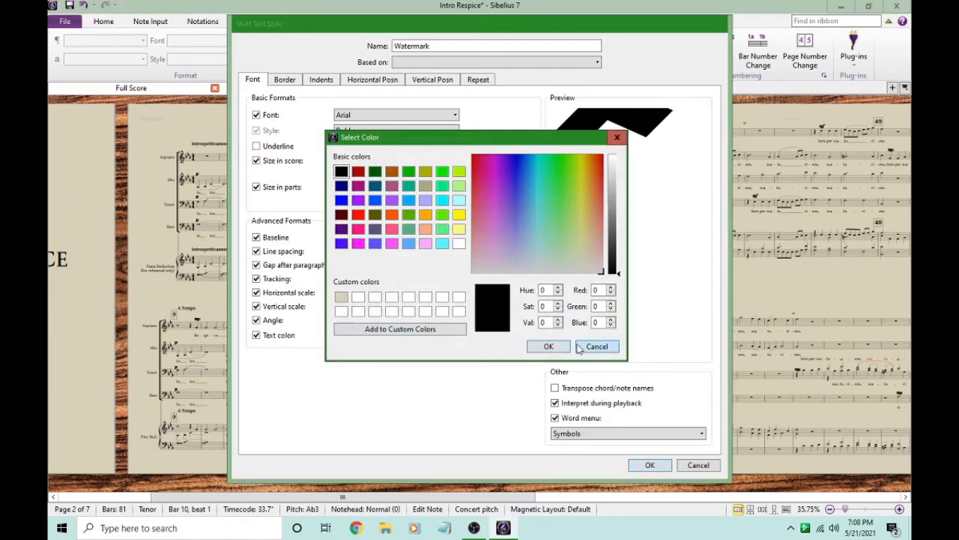
click(597, 345)
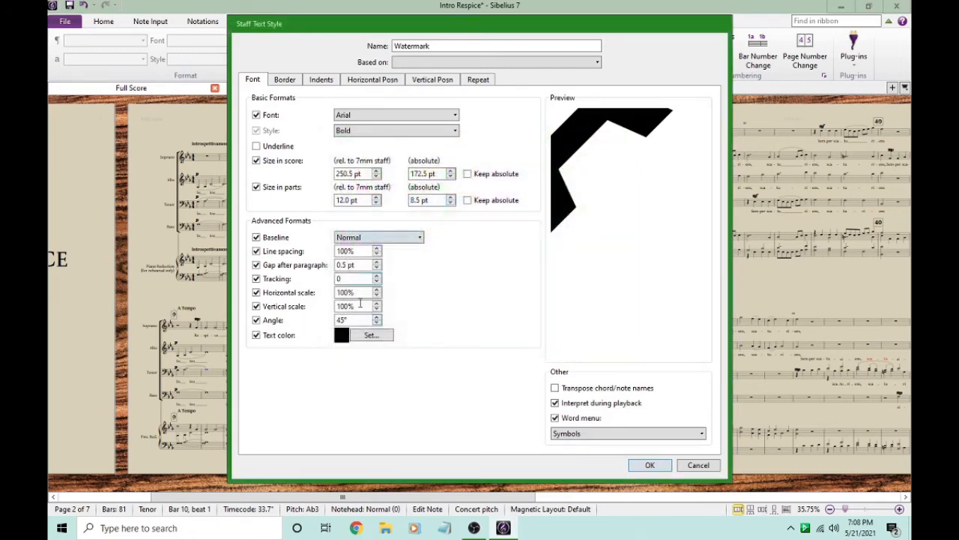
mouse_move(549, 397)
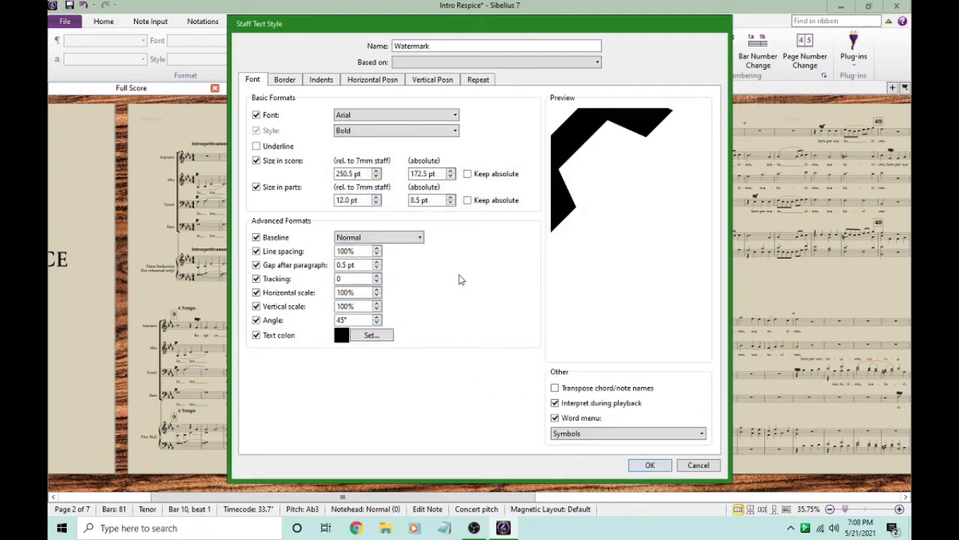
mouse_move(649, 465)
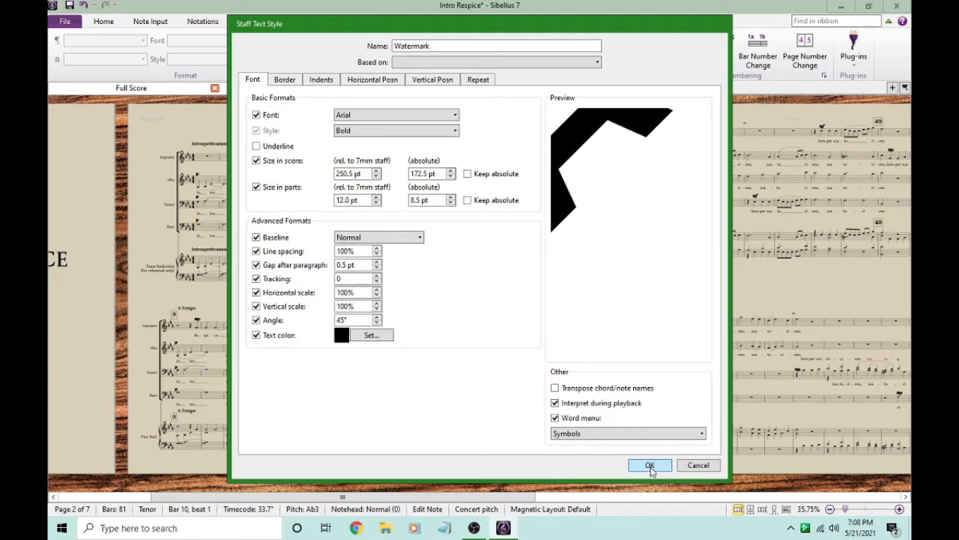
click(647, 464)
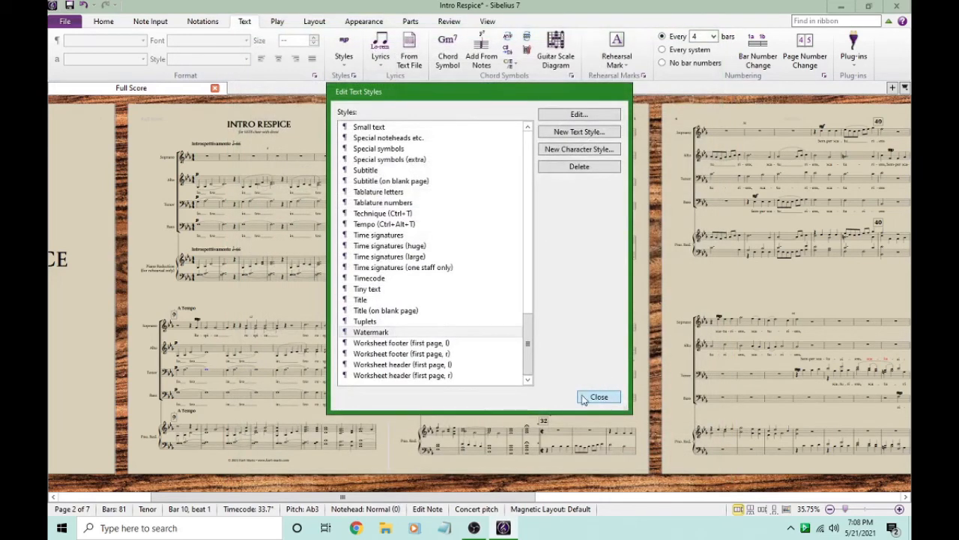
Close the styles list and start a Watermark text entry on the first page for 'Sample'.
click(600, 396)
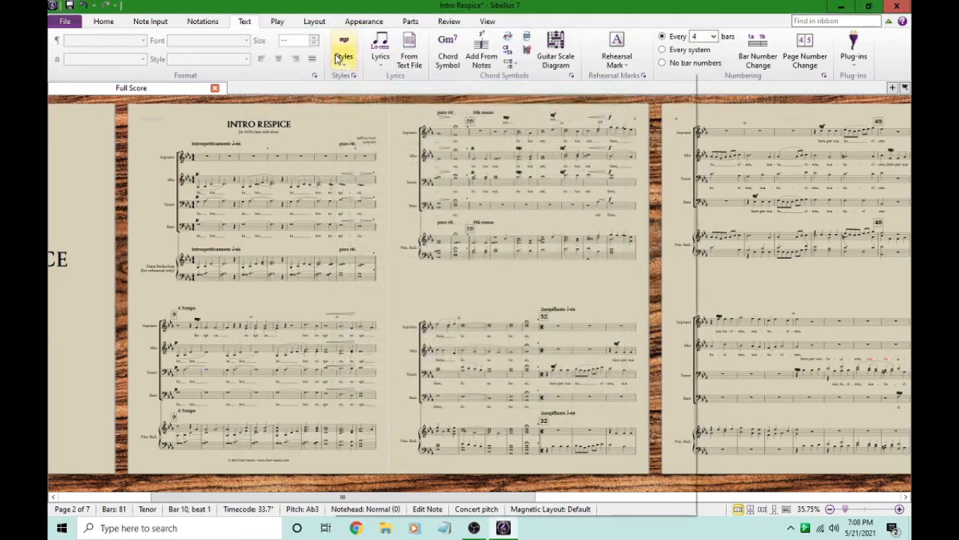
click(343, 52)
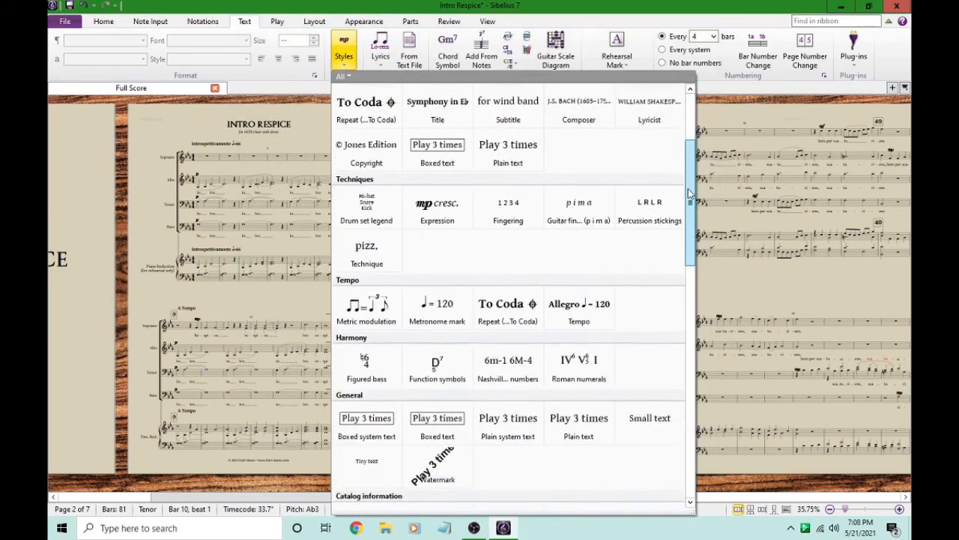
click(438, 465)
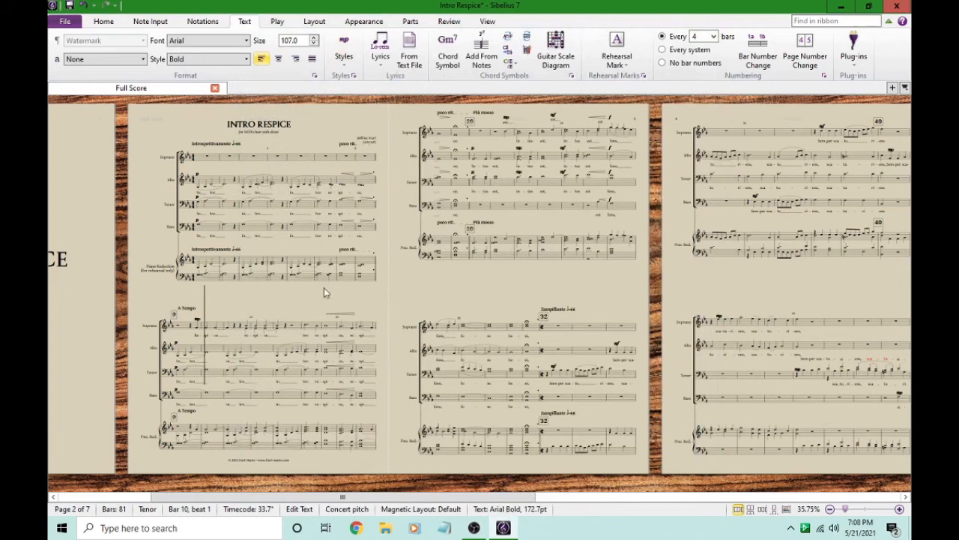
mouse_move(234, 302)
text(Sample)
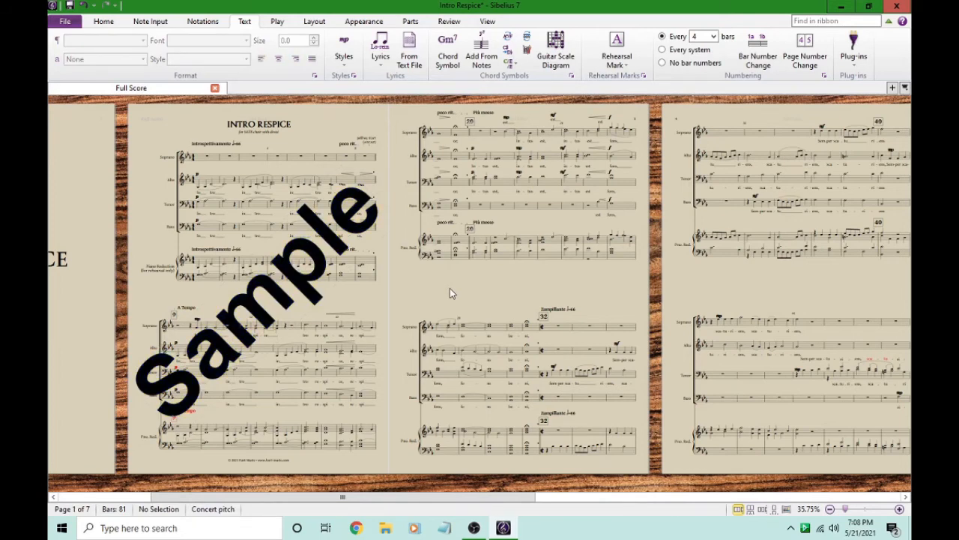
mouse_move(345, 313)
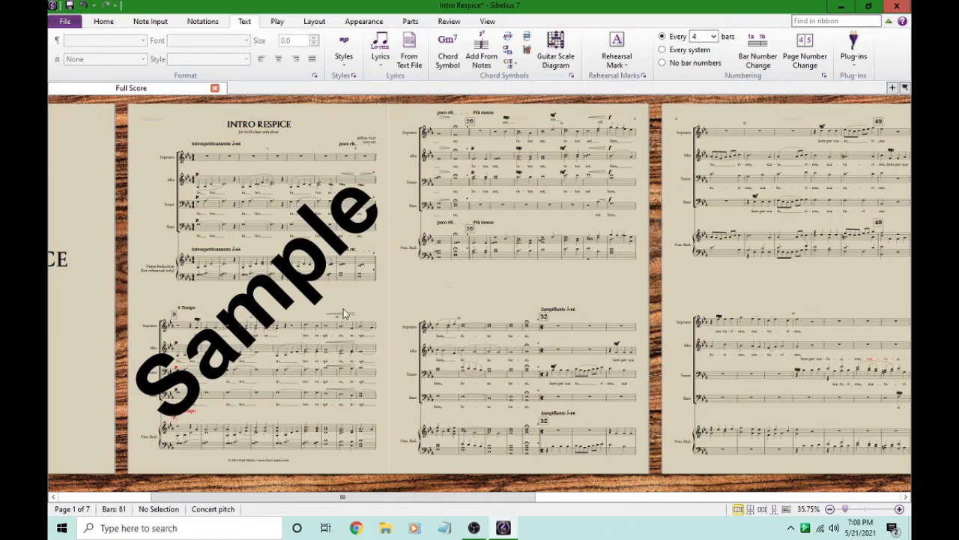
mouse_move(441, 300)
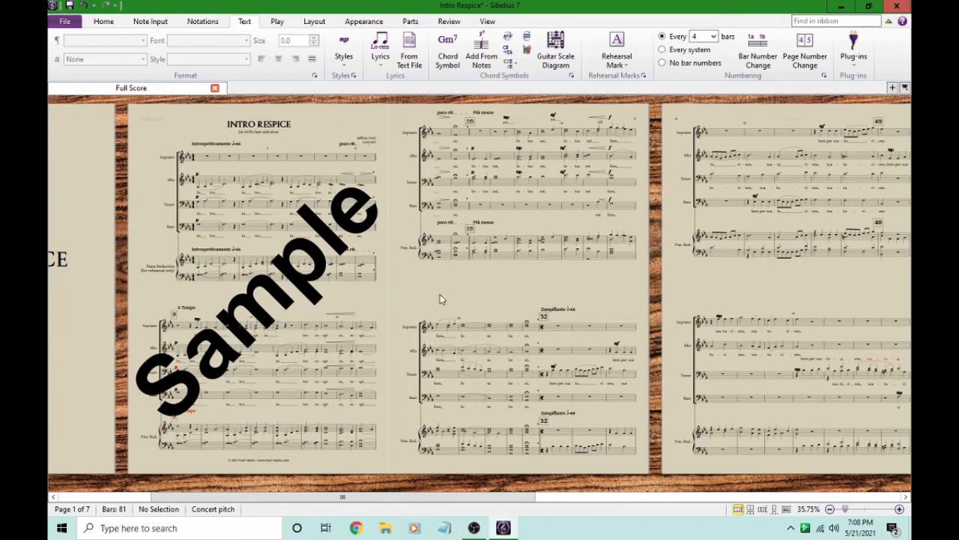